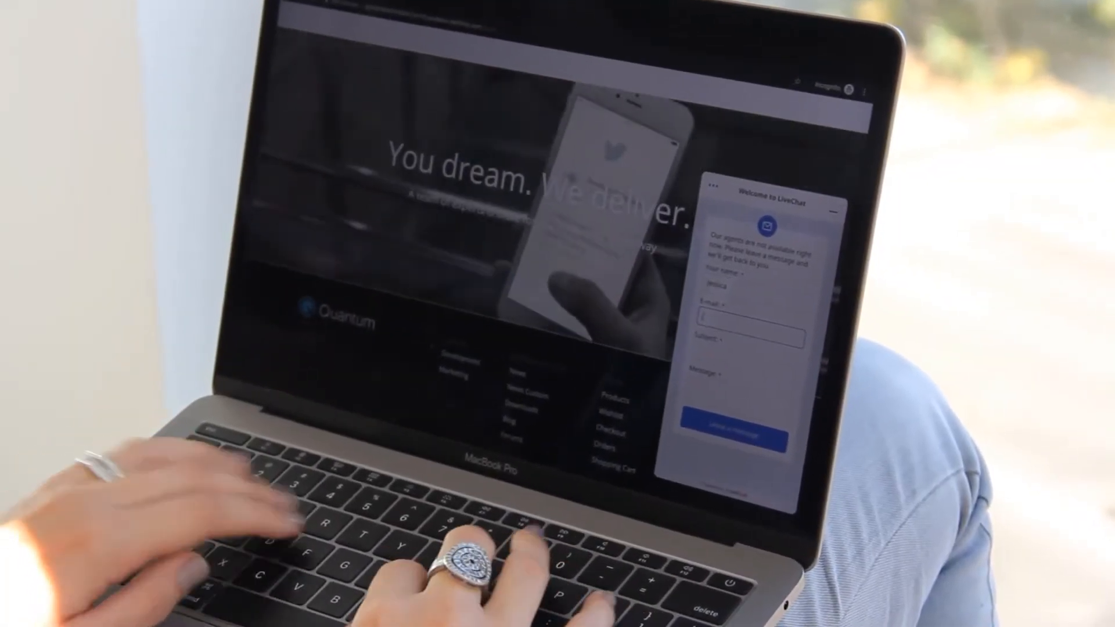
Enter a 'jessica@' email and a job role on the visitor form, then scroll down.
text(jessica@)
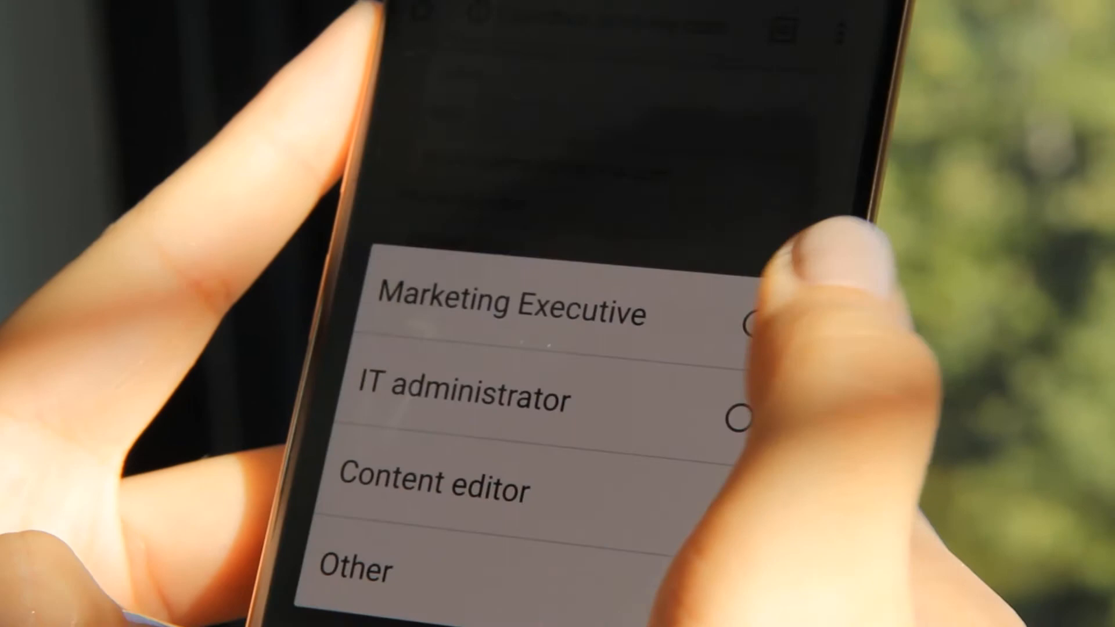
click(510, 310)
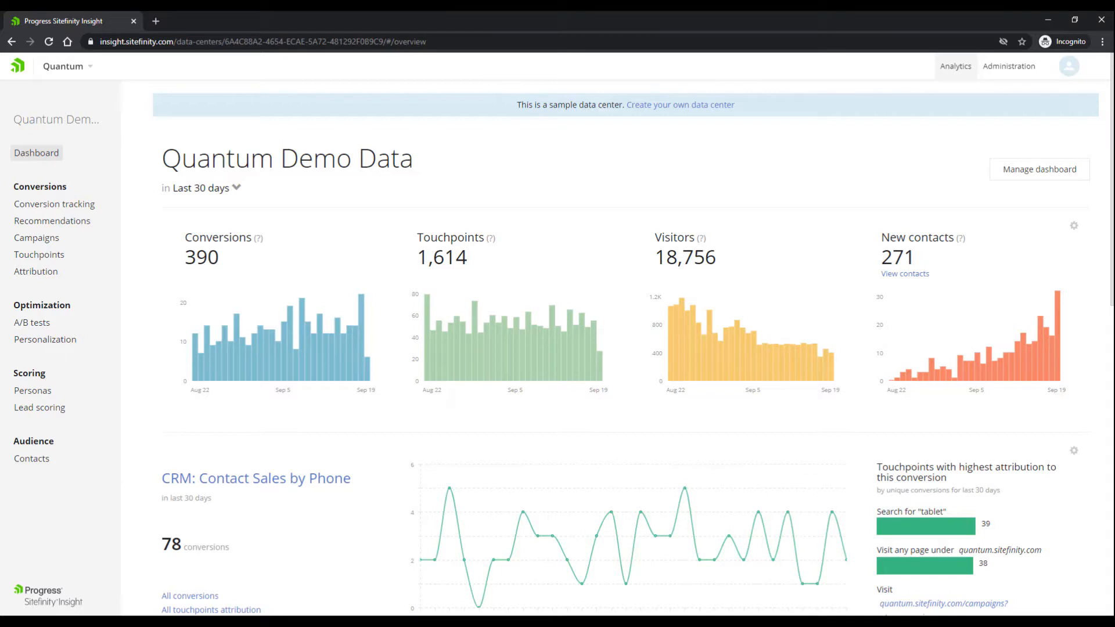
mouse_move(169, 186)
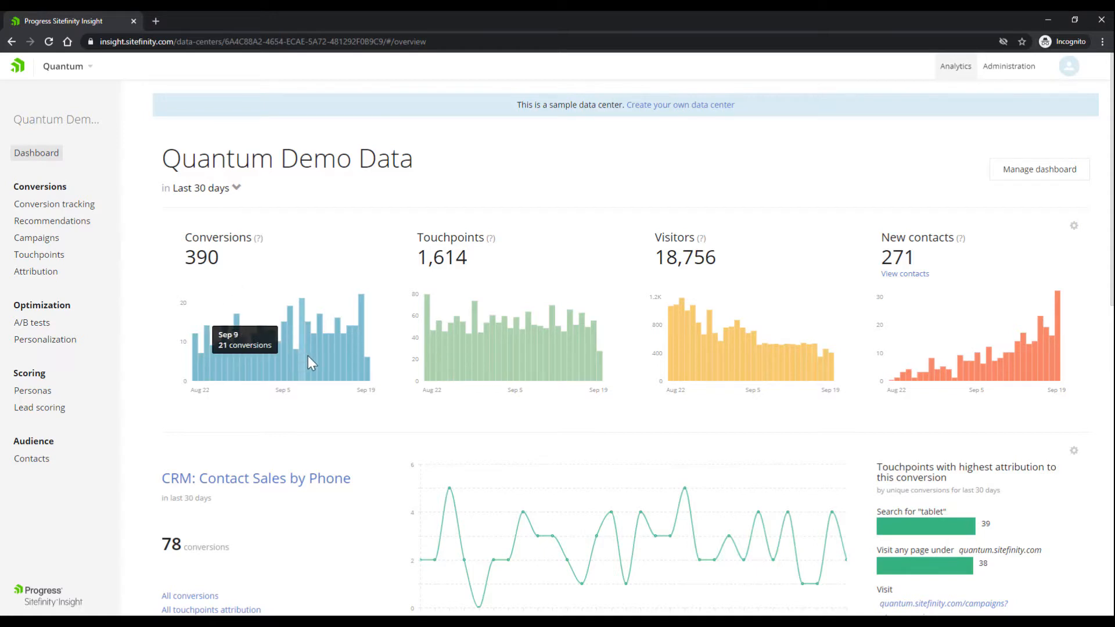
mouse_move(494, 368)
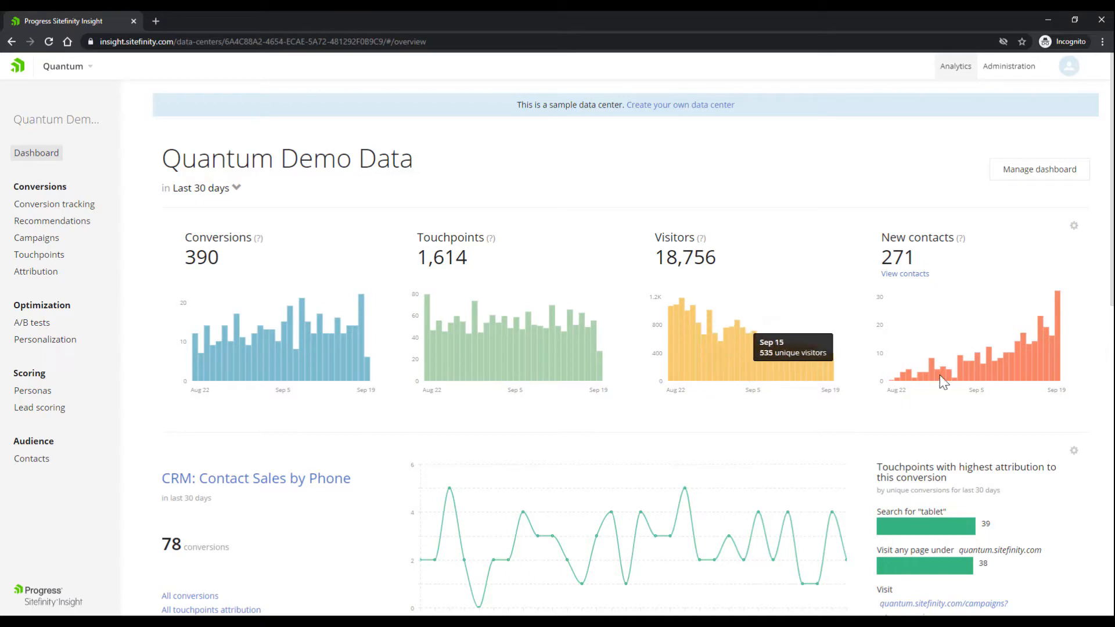
scroll(down, 3)
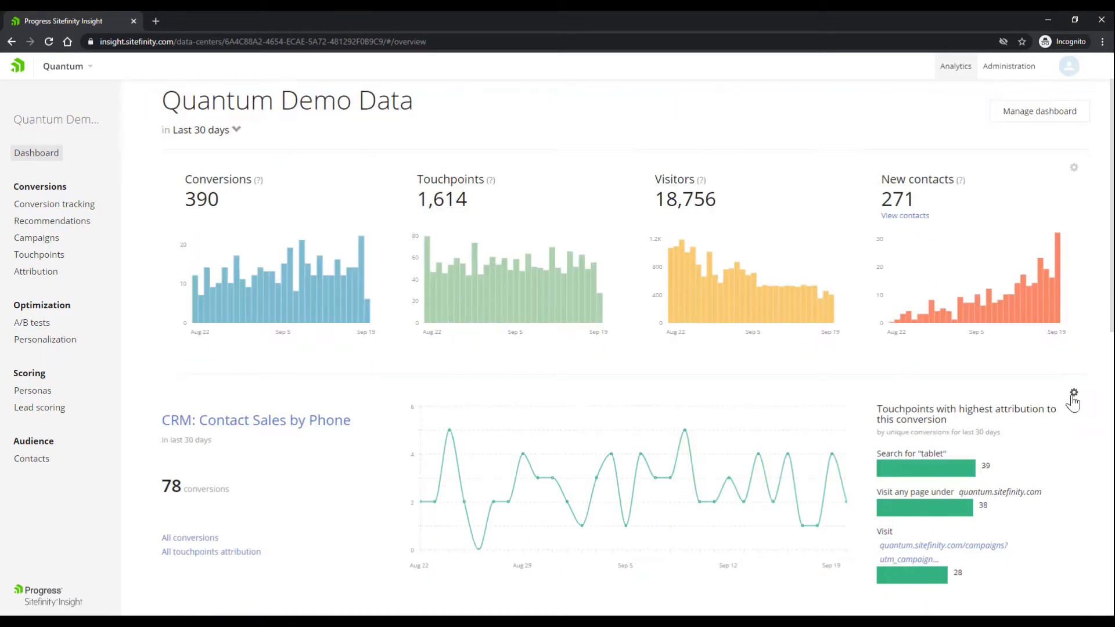
scroll(down, 3)
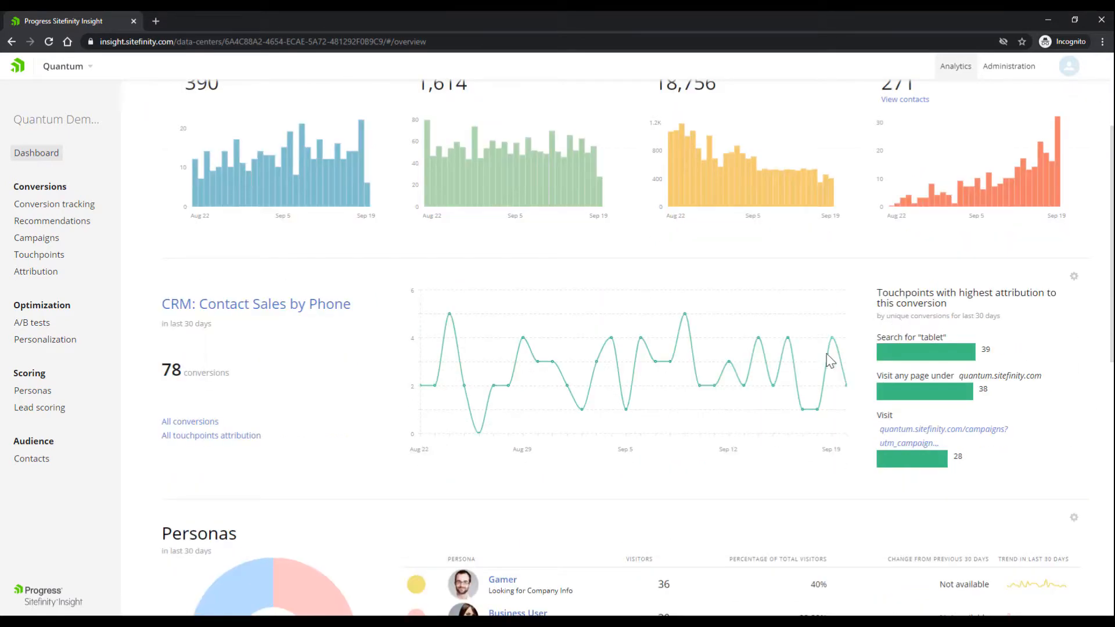
mouse_move(685, 314)
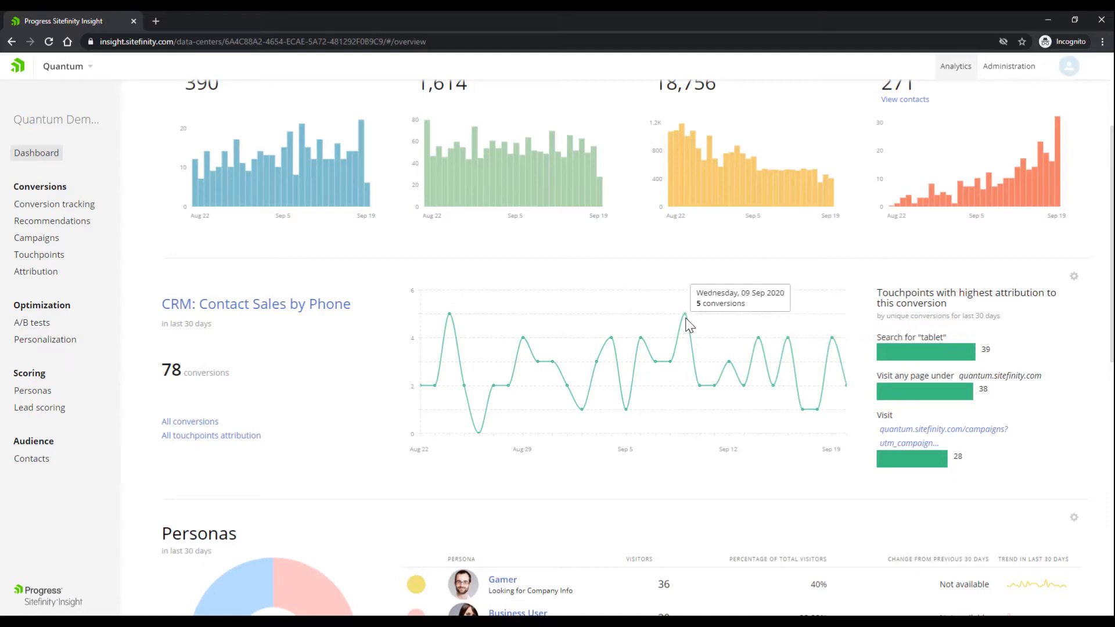
scroll(down, 3)
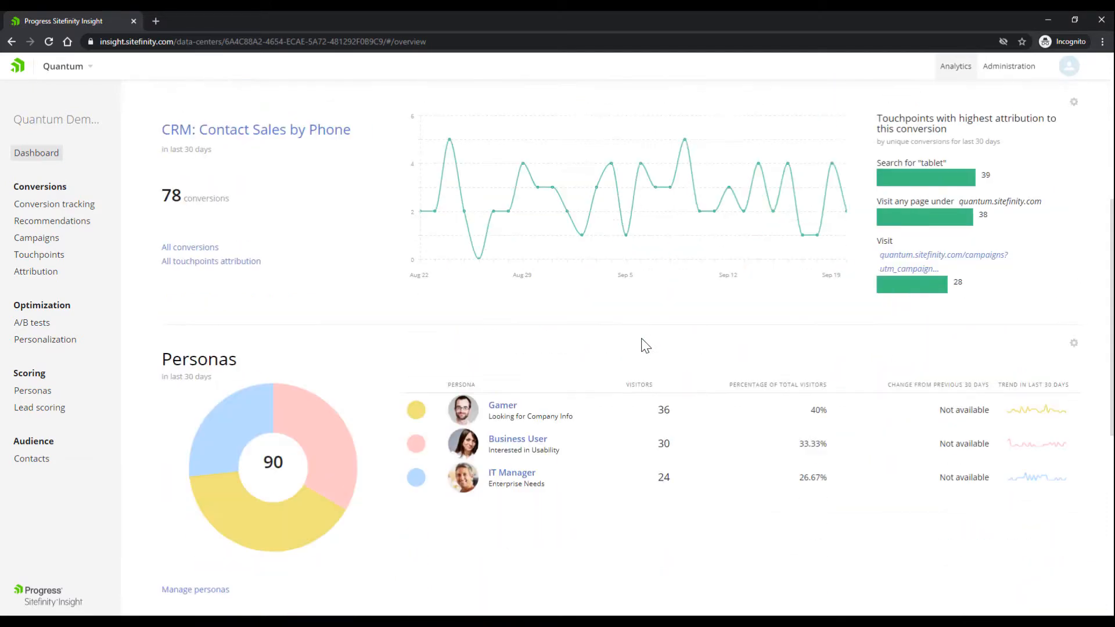
scroll(down, 3)
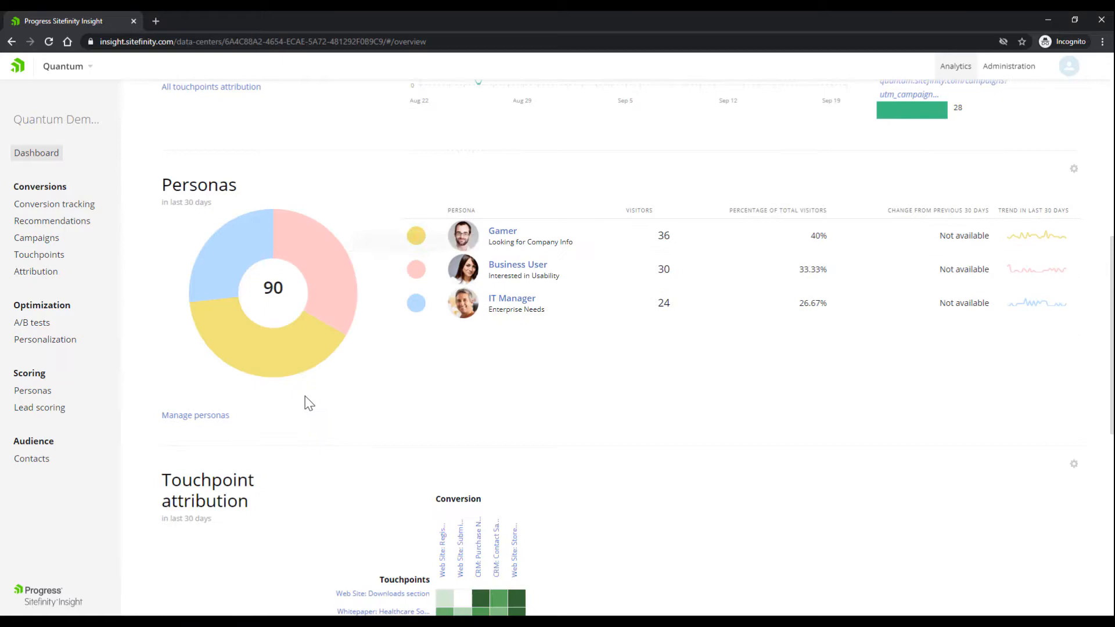
scroll(down, 3)
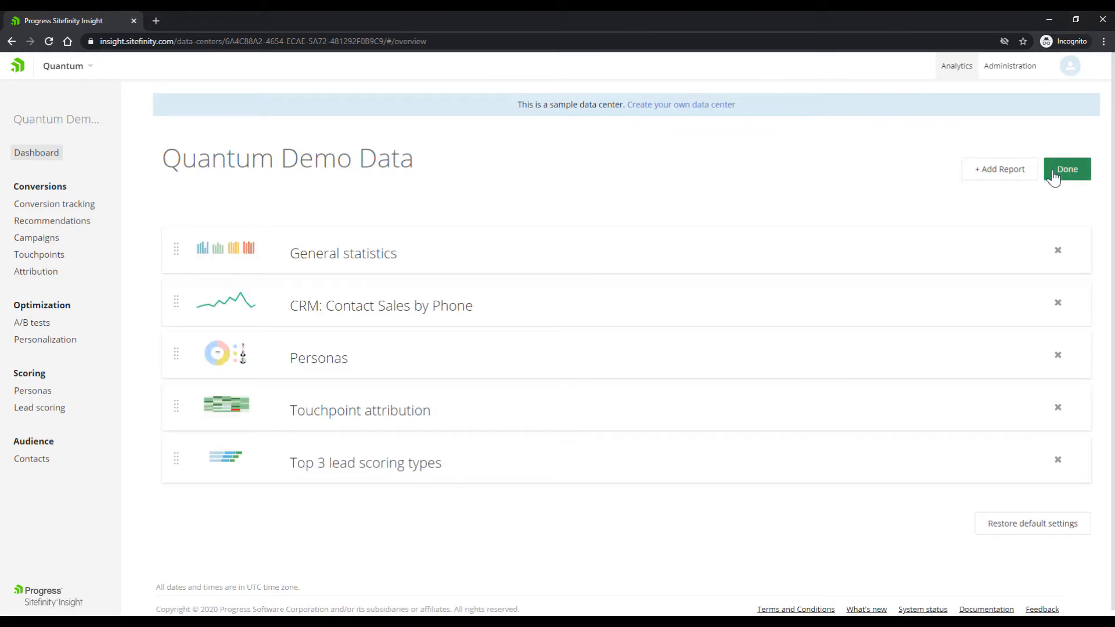
Add the Most improved conversion report, finish the layout and scroll the six-report dashboard.
click(999, 169)
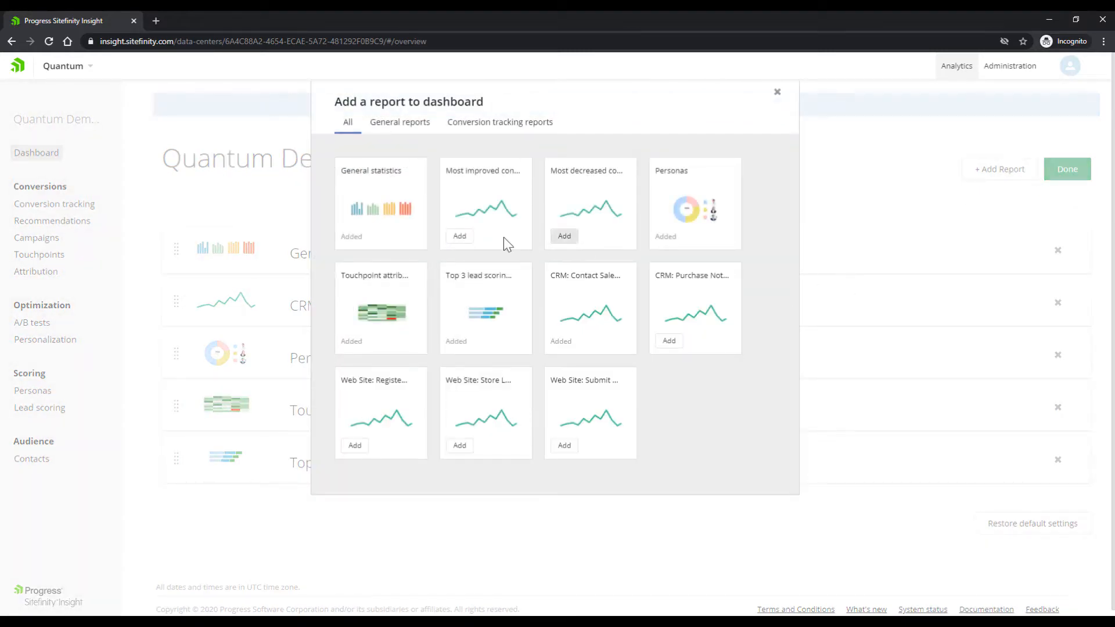
click(776, 92)
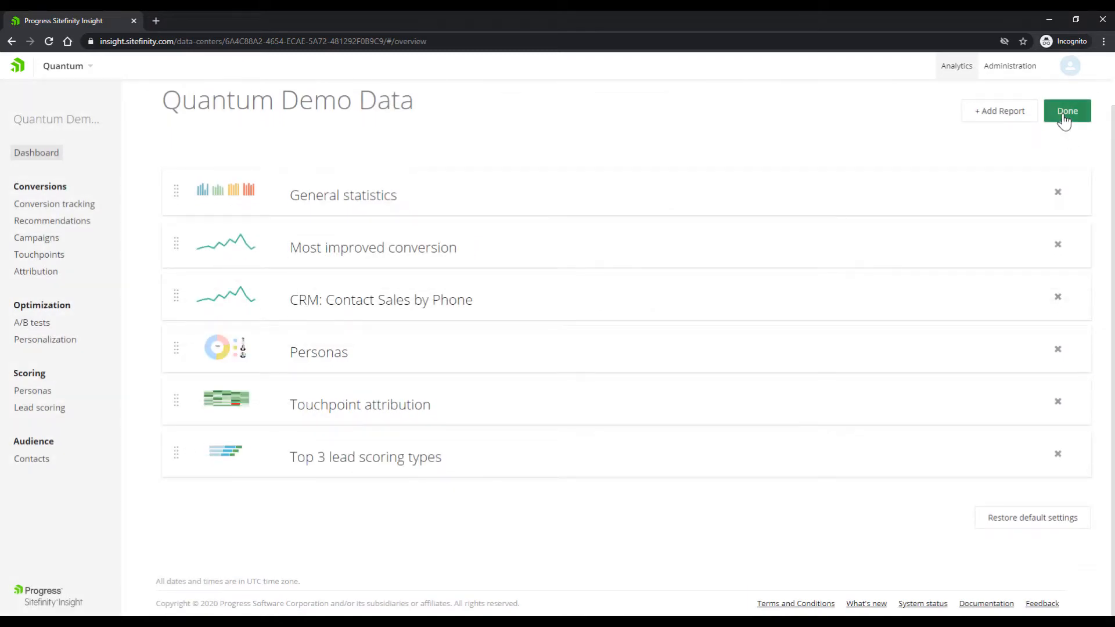
click(1067, 111)
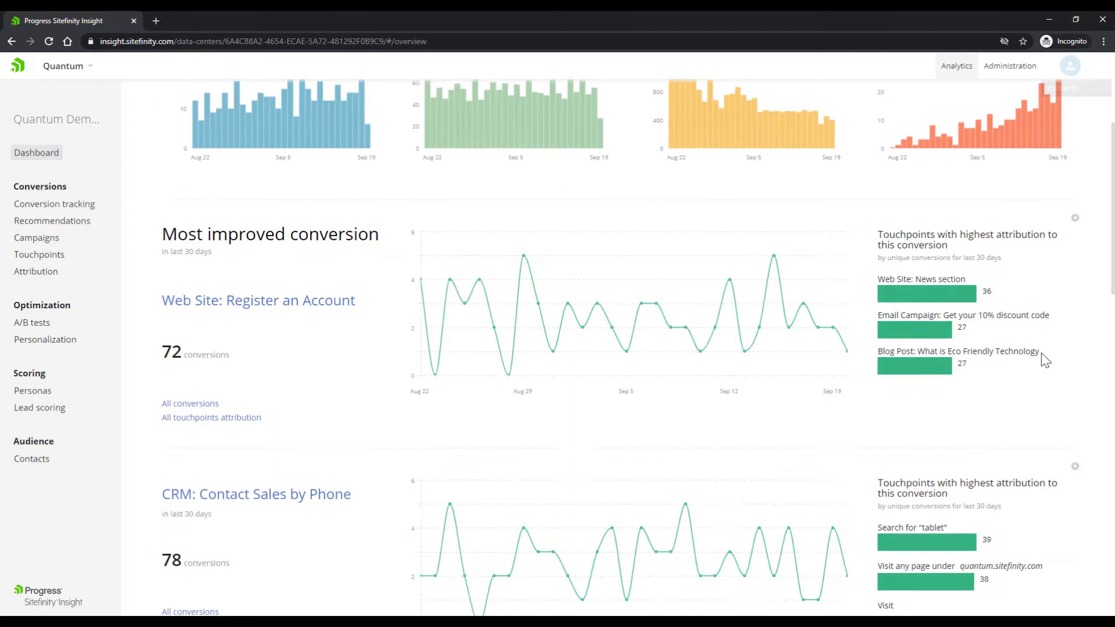
click(1074, 408)
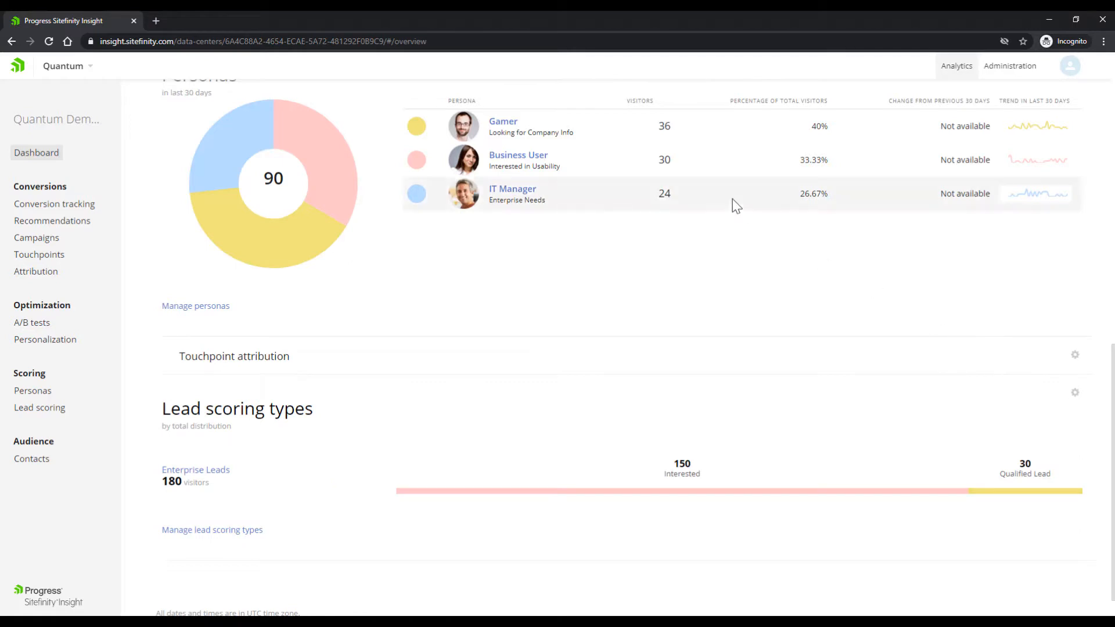
scroll(down, 3)
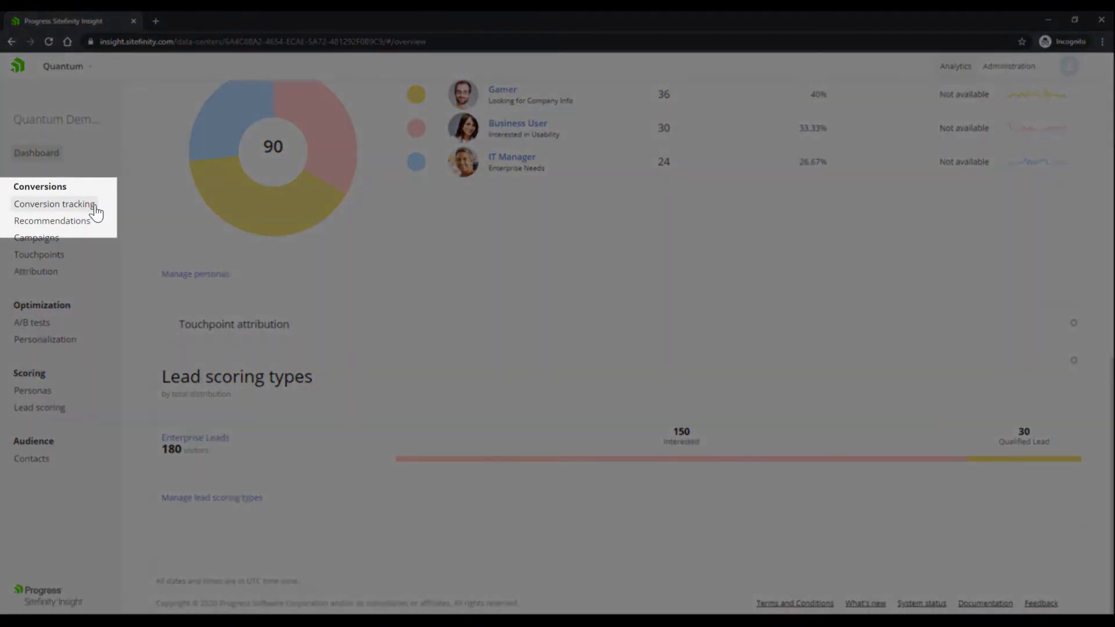
Open the Request a demo conversion and scroll through its touchpoints, personas and recommendations.
click(55, 204)
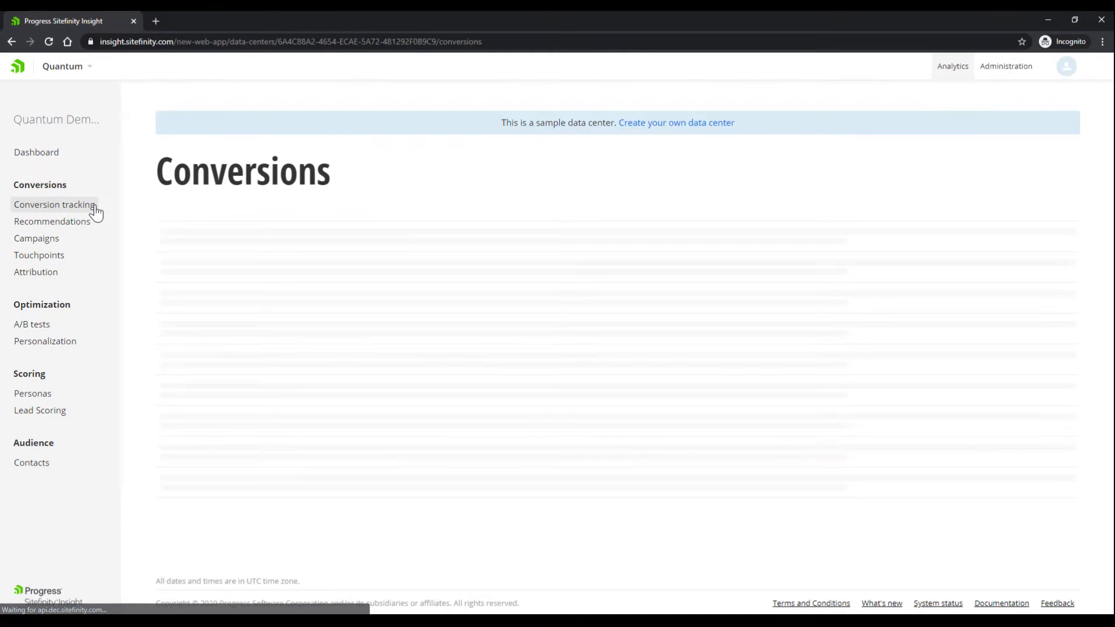
click(54, 204)
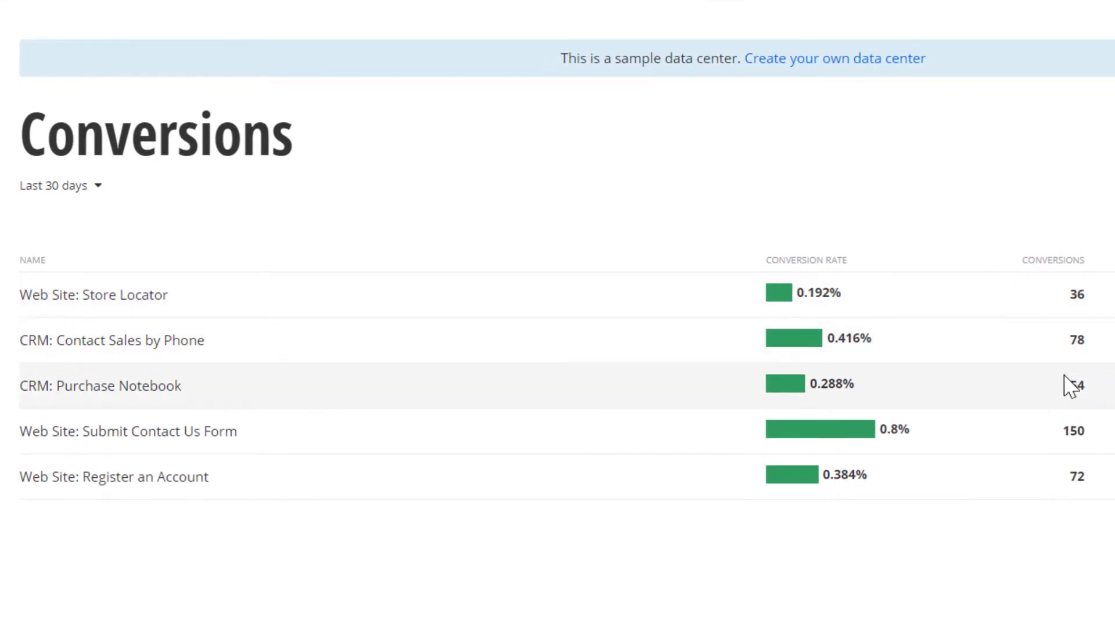
mouse_move(1080, 470)
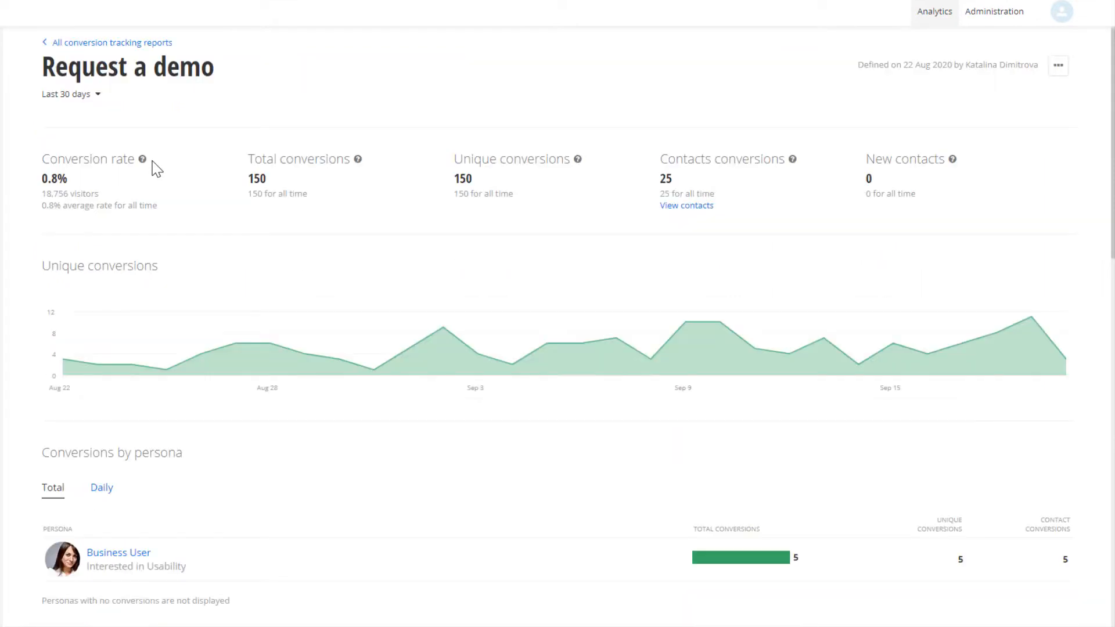
scroll(down, 3)
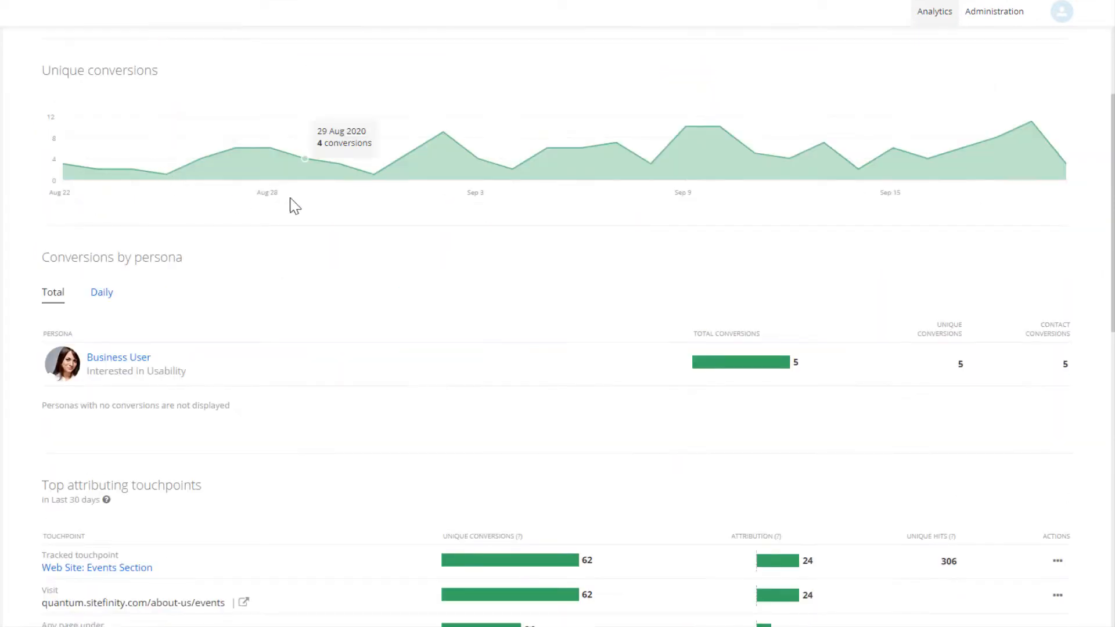
scroll(down, 3)
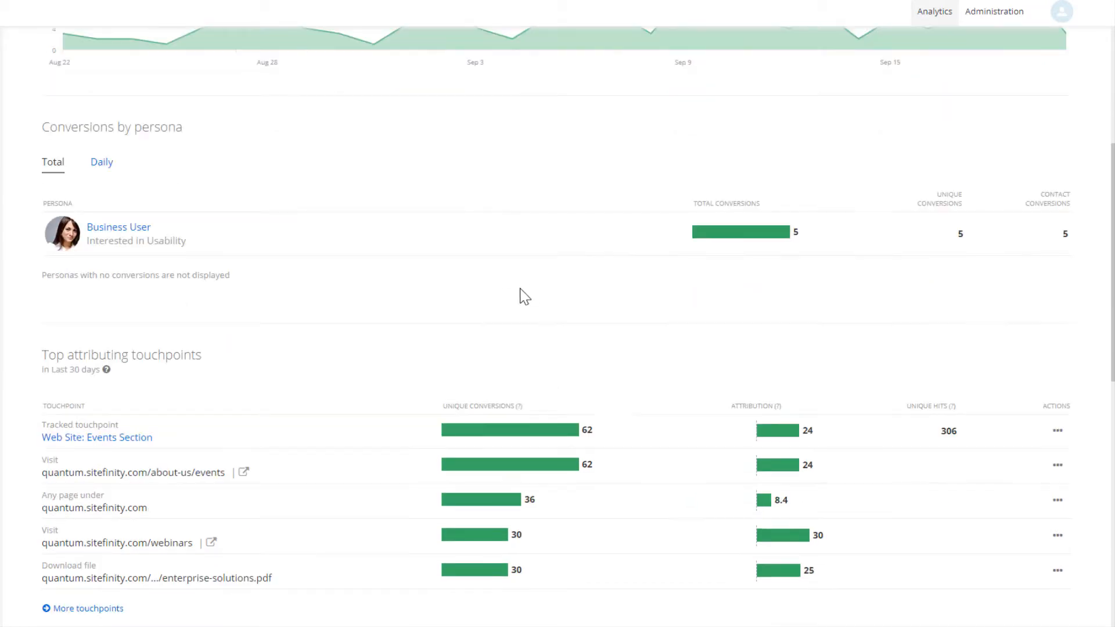
scroll(down, 3)
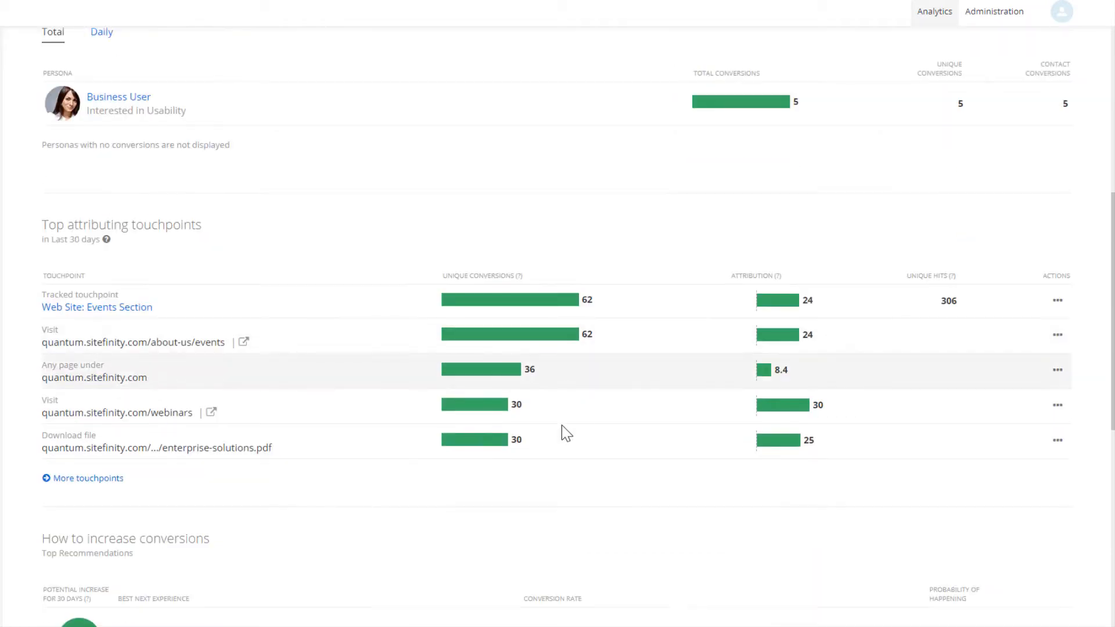
scroll(down, 3)
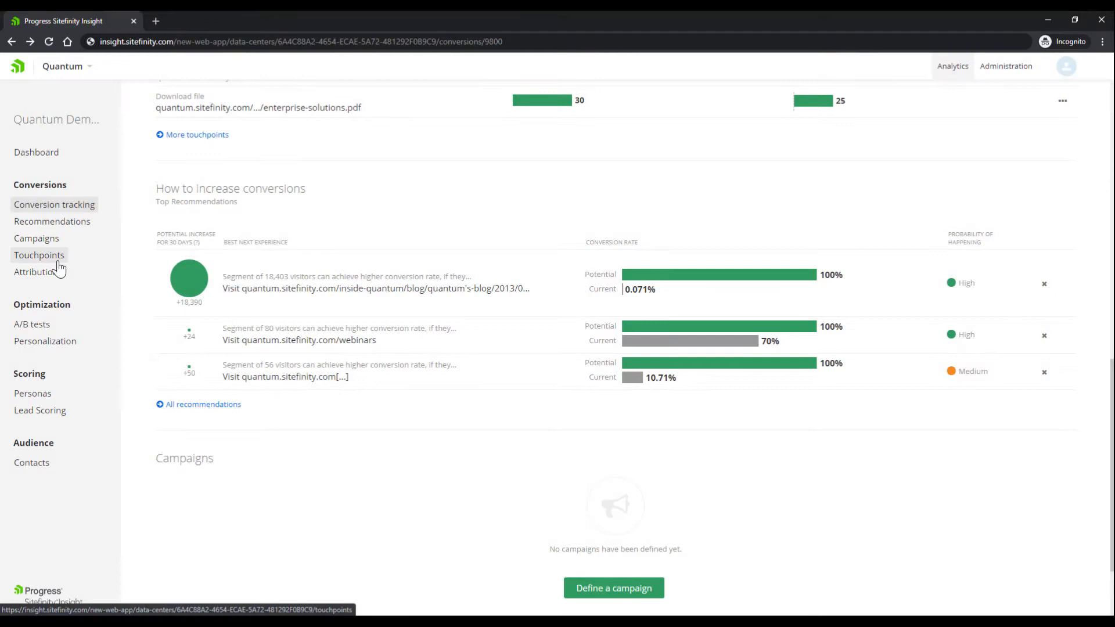
click(39, 255)
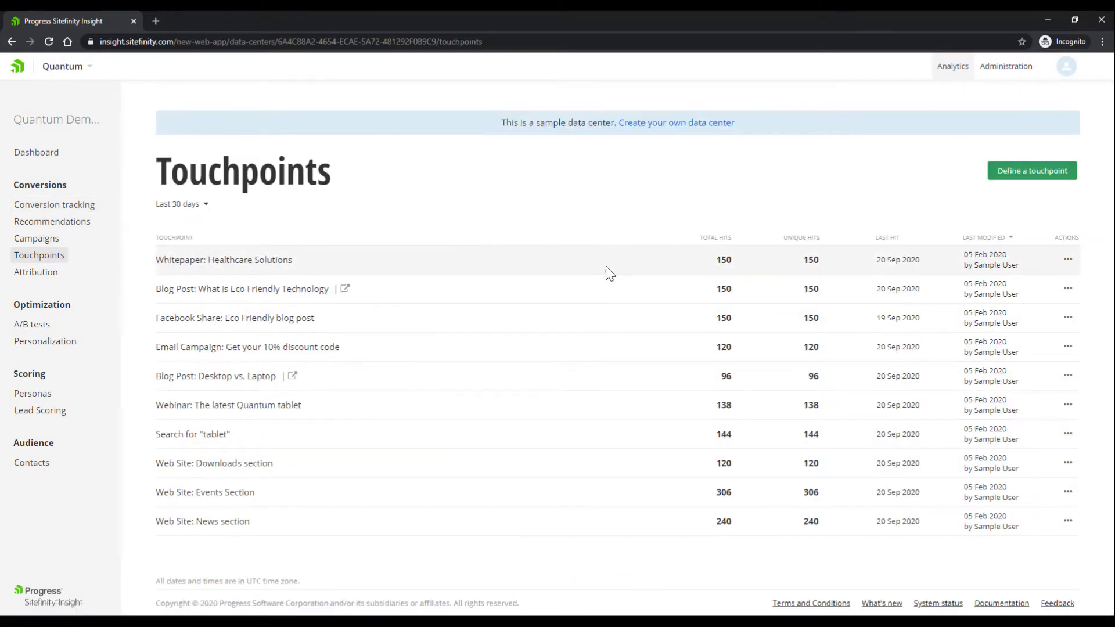
mouse_move(614, 327)
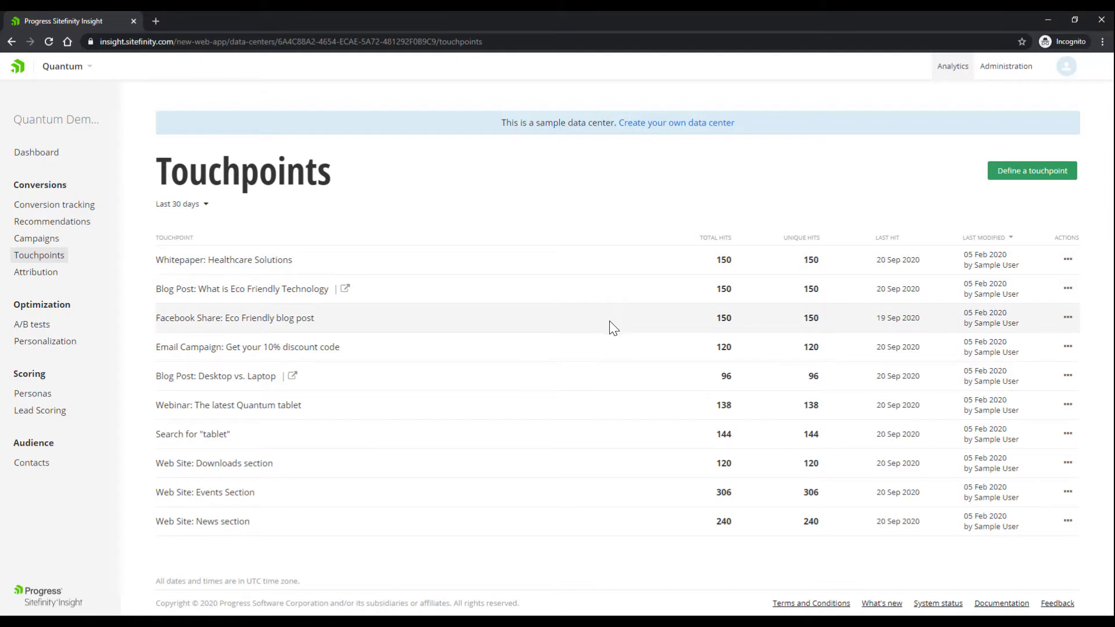
mouse_move(617, 402)
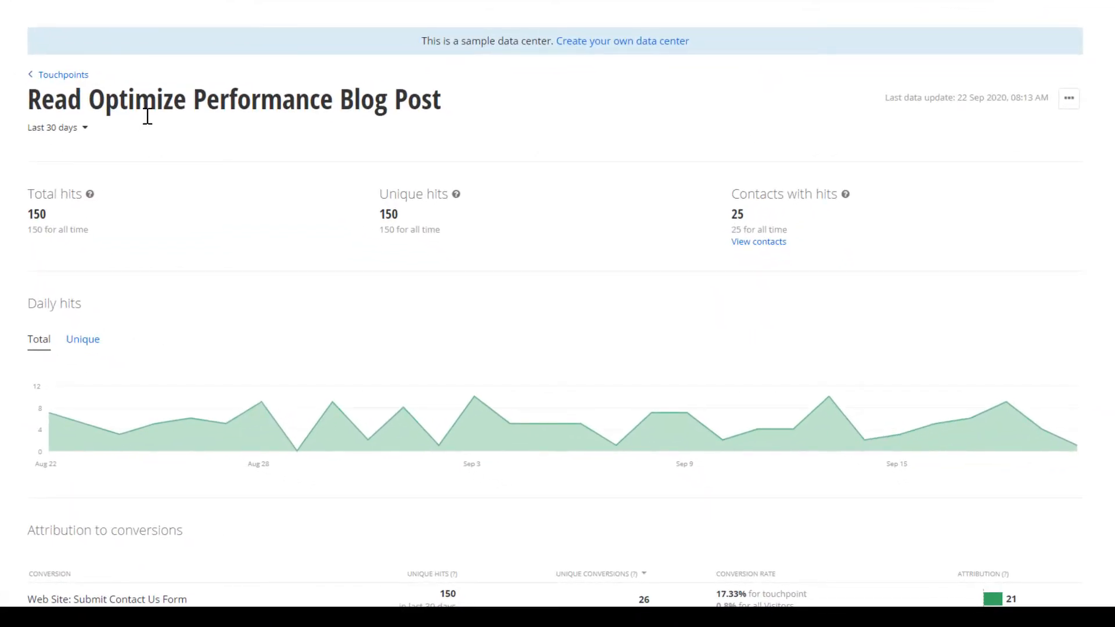
scroll(down, 3)
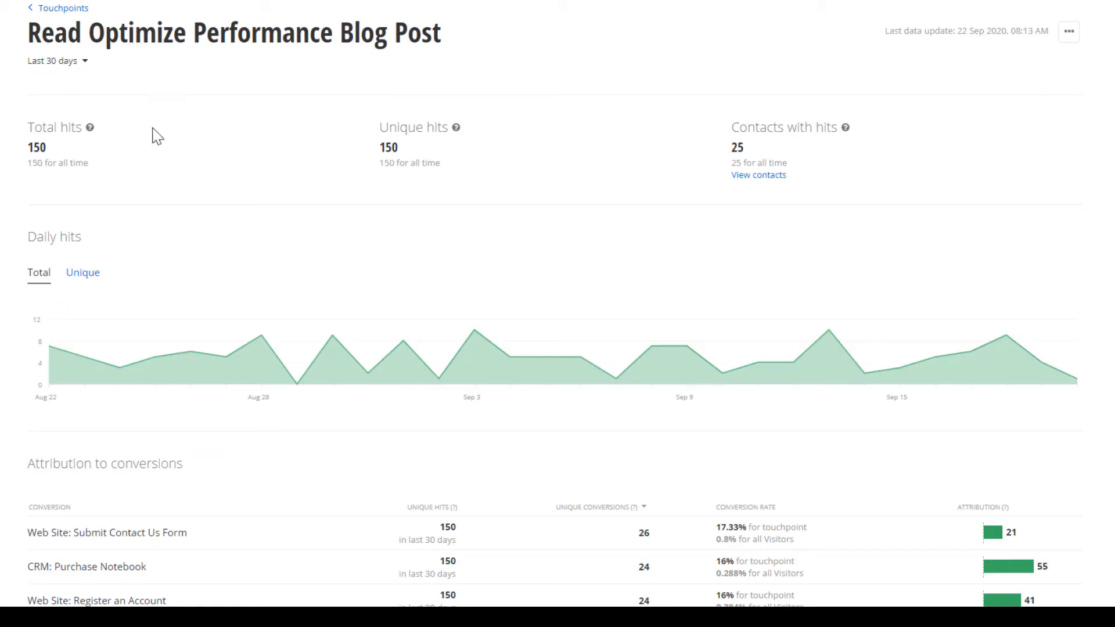
mouse_move(338, 149)
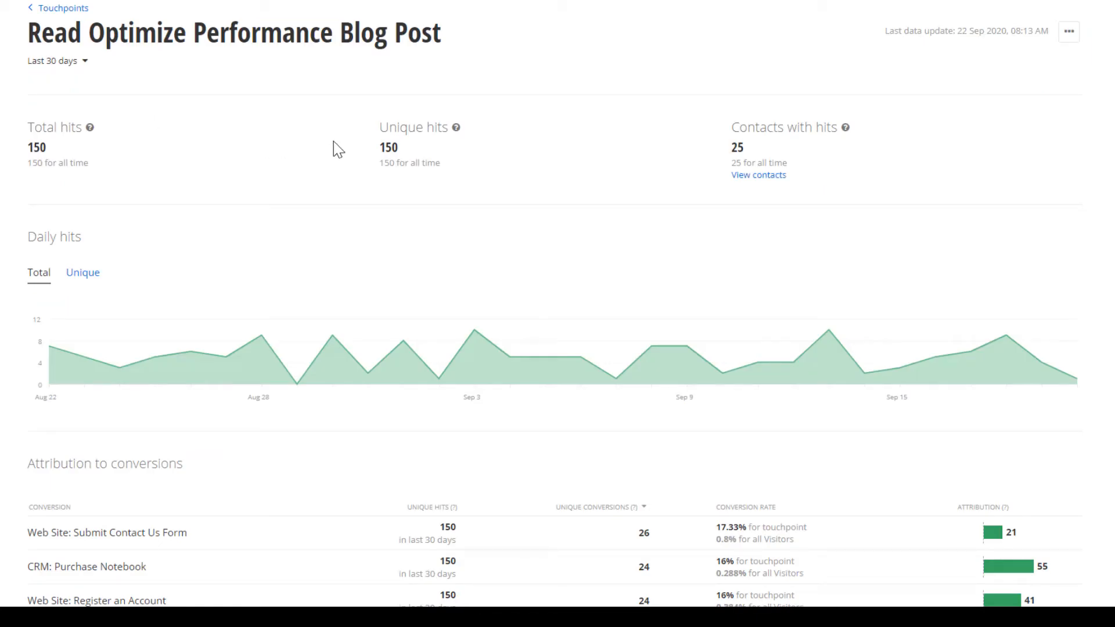
mouse_move(615, 183)
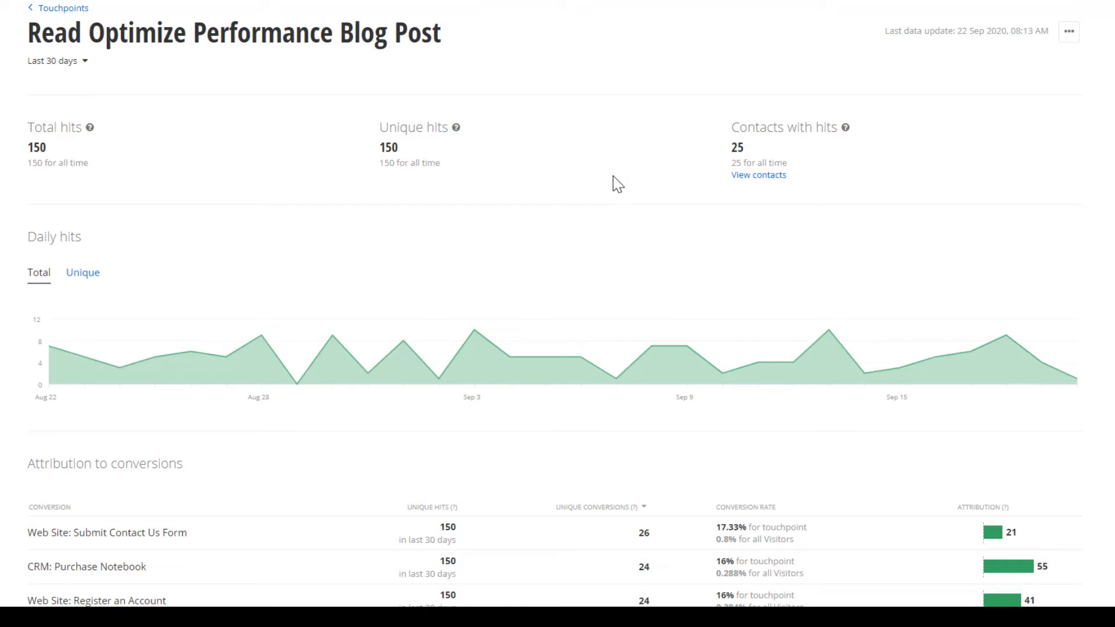
scroll(down, 3)
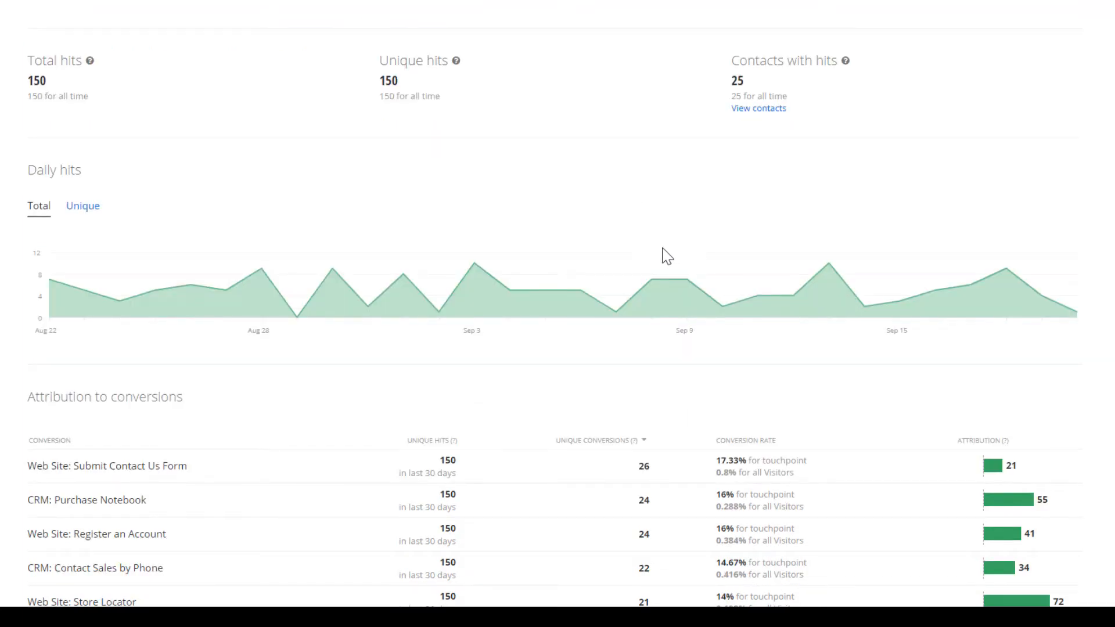
scroll(down, 3)
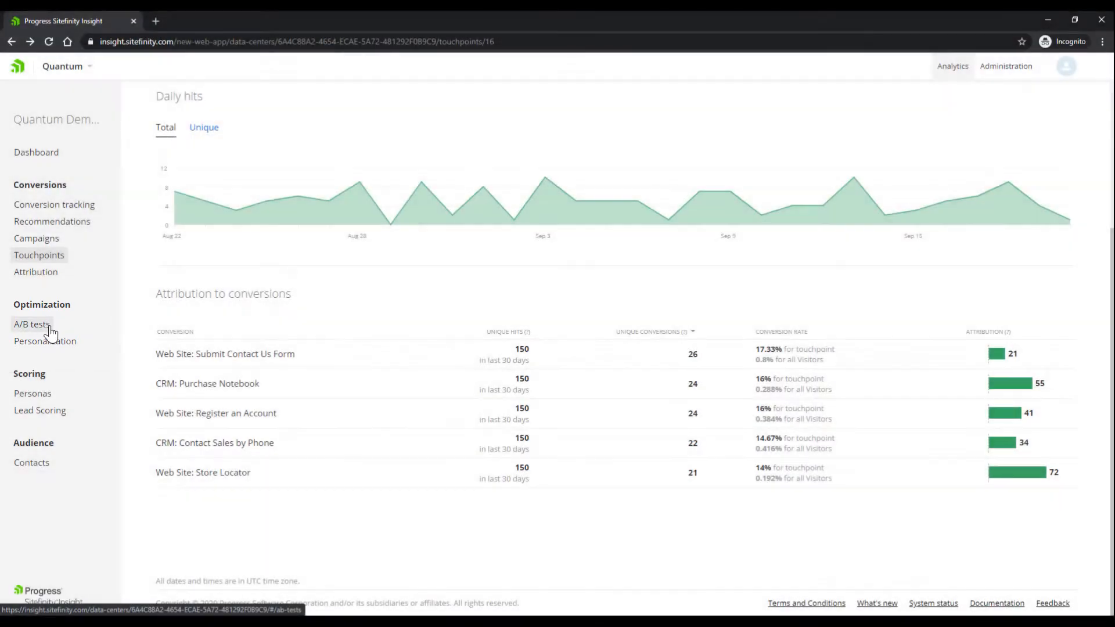
View the A/B tests list with its active winning test, then switch to Personalization.
click(32, 324)
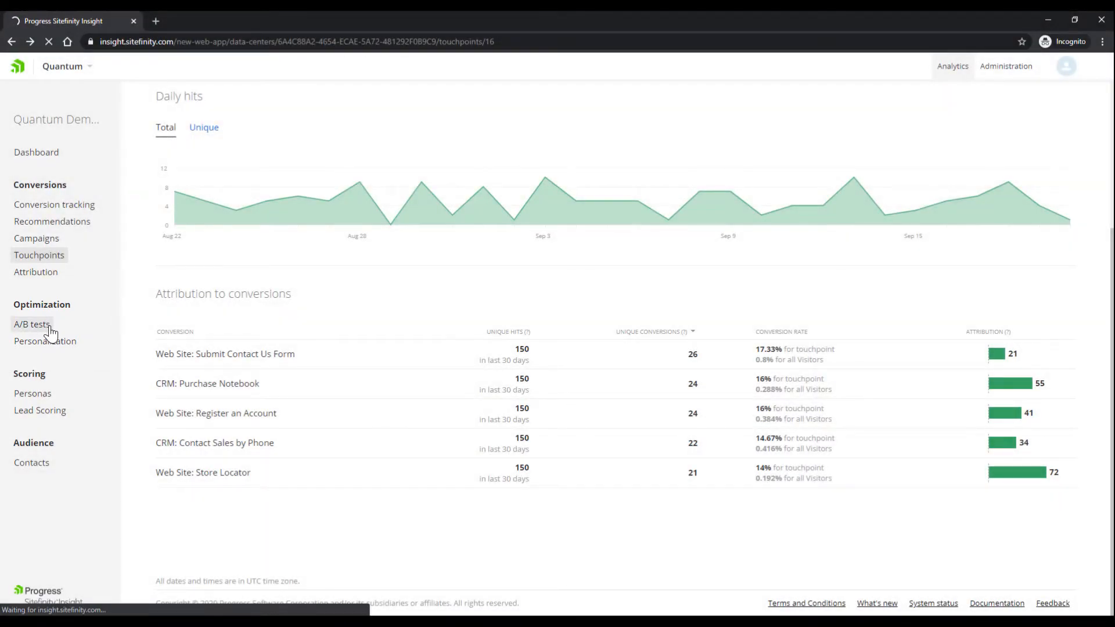
click(31, 324)
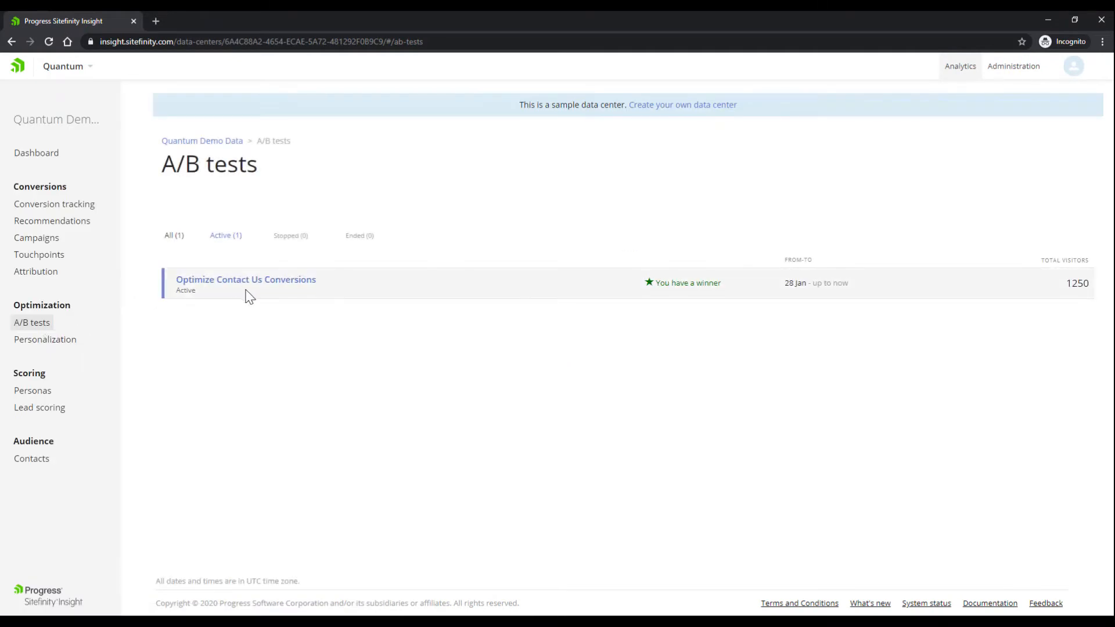
click(45, 339)
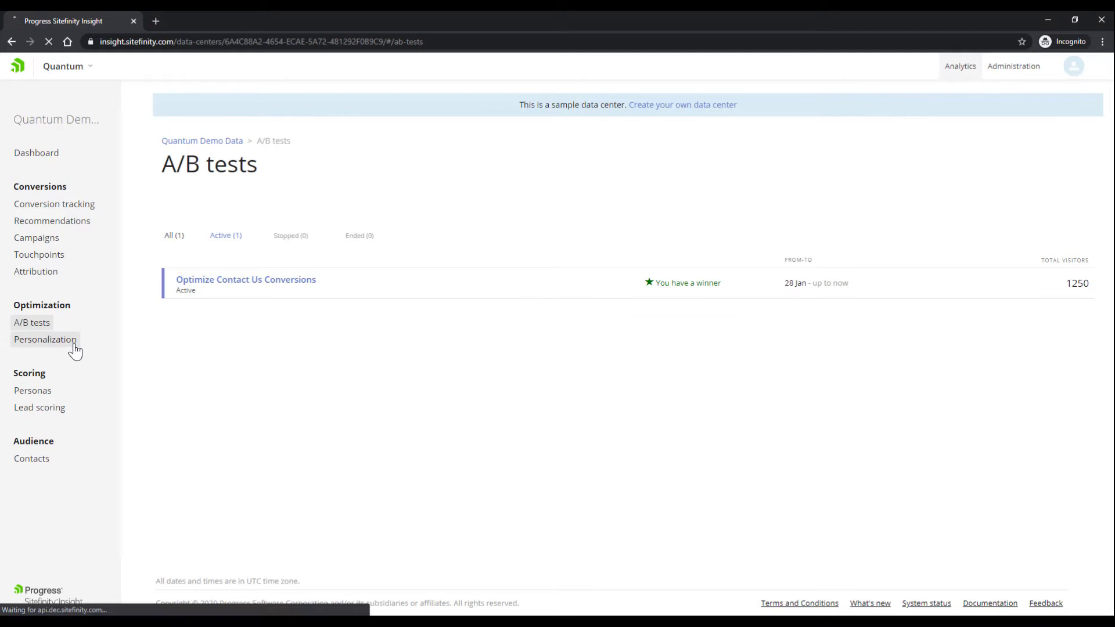
click(45, 340)
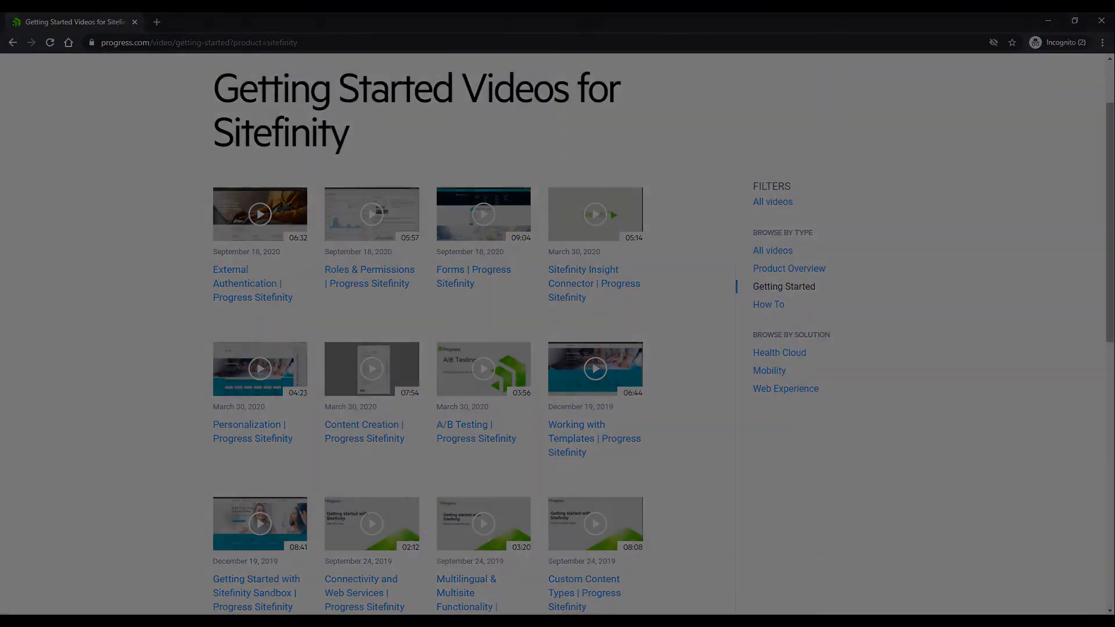
Open and dismiss the account menu, then go to the Personas overview.
click(1053, 84)
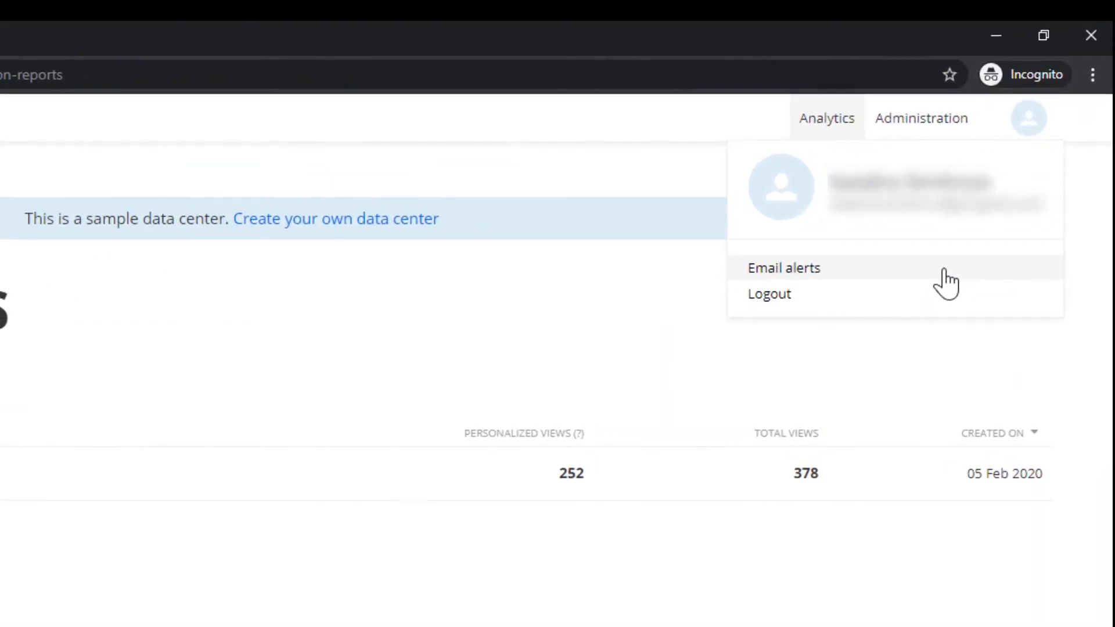
click(784, 269)
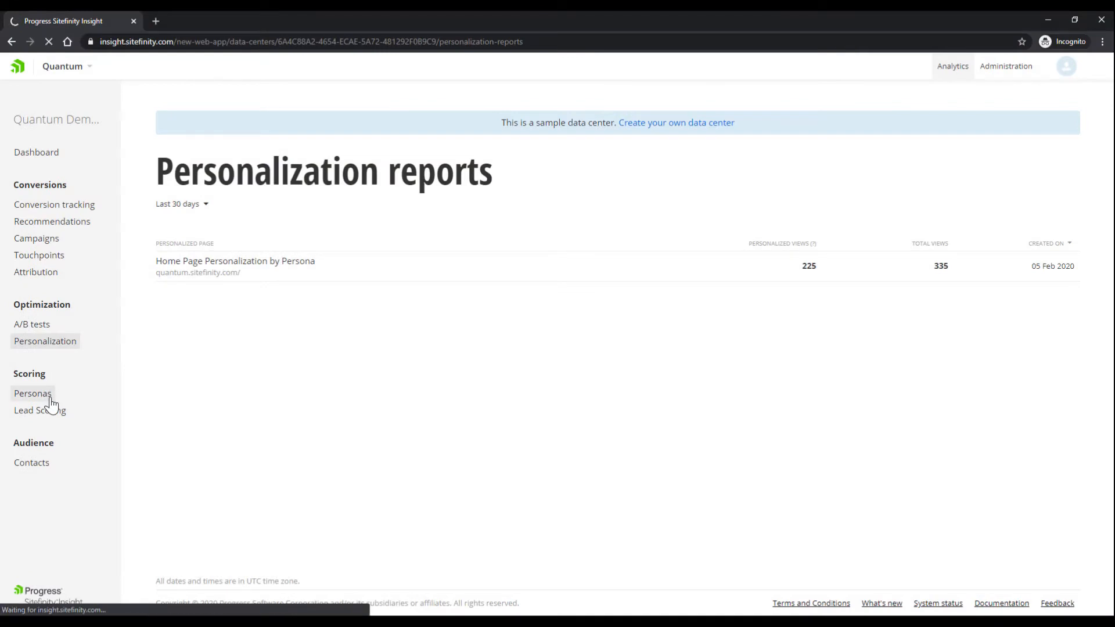
click(33, 393)
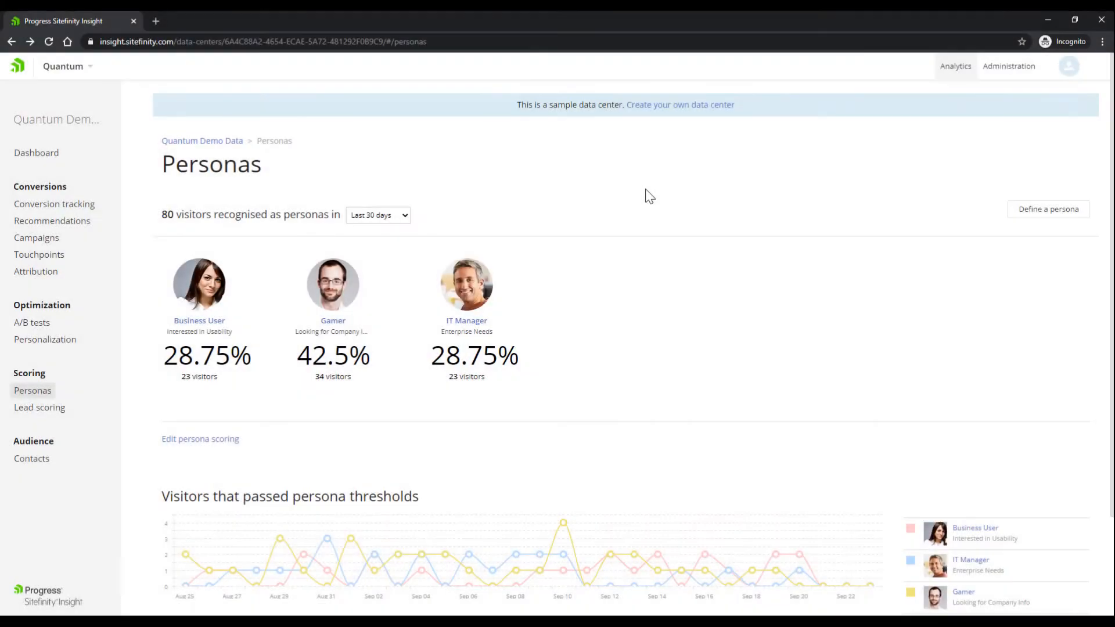
mouse_move(1048, 209)
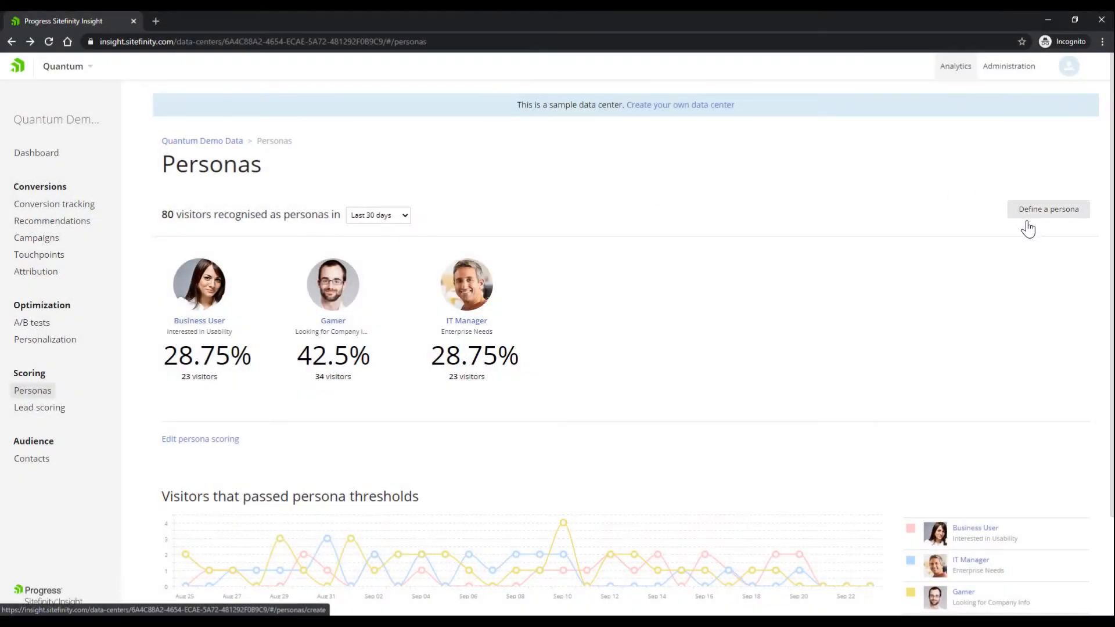
Complete the Greg, the IT Director persona form, goals and 100-point threshold, and save.
scroll(down, 3)
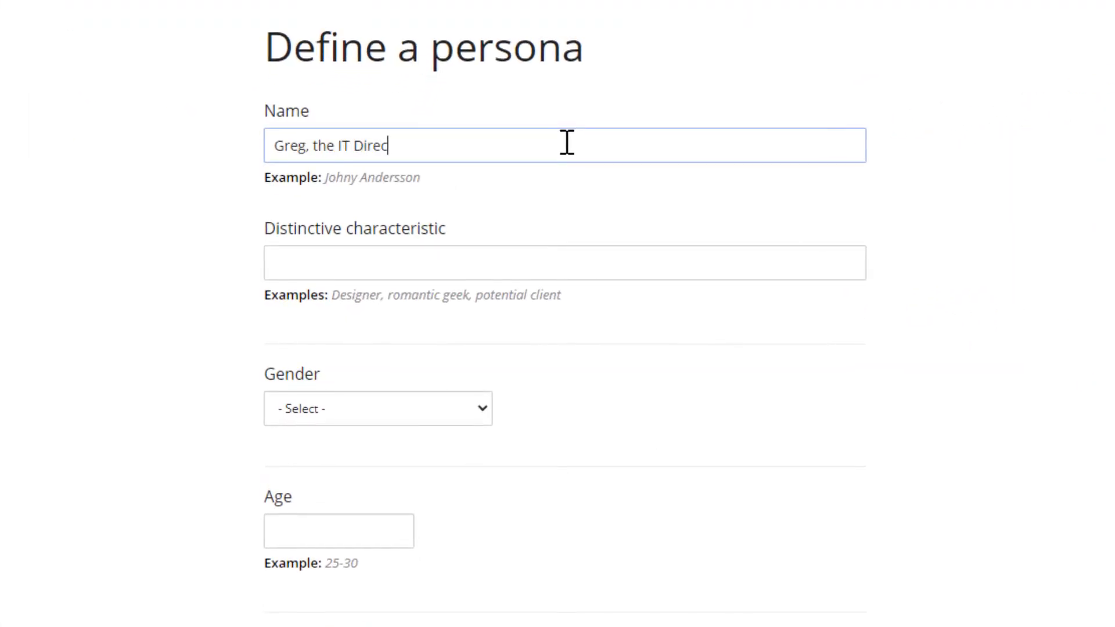
text(Goal-oriented)
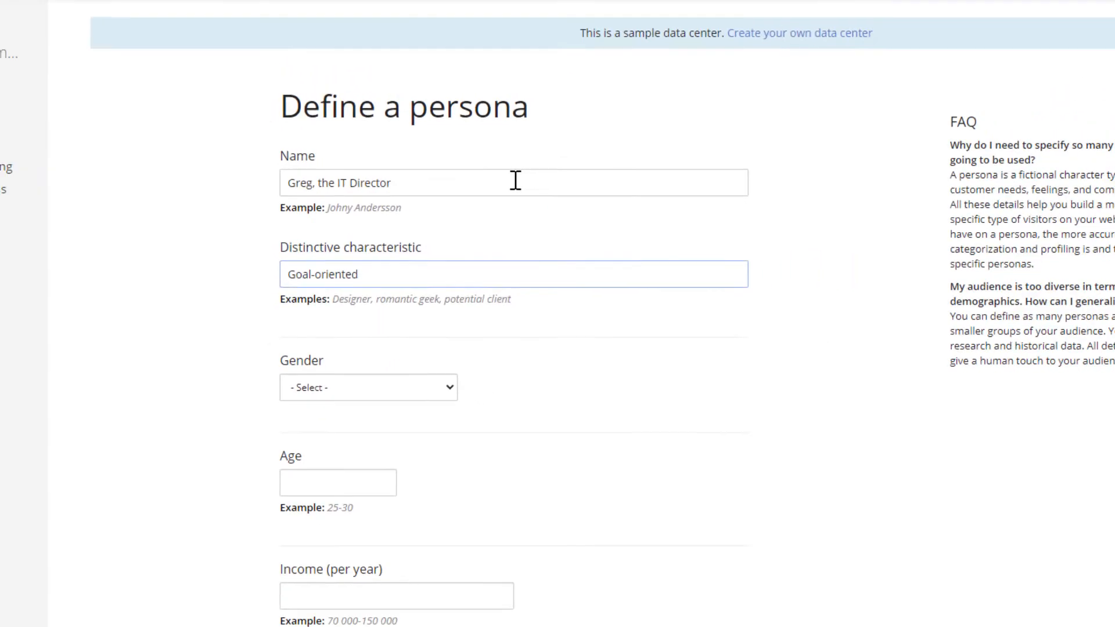
scroll(down, 3)
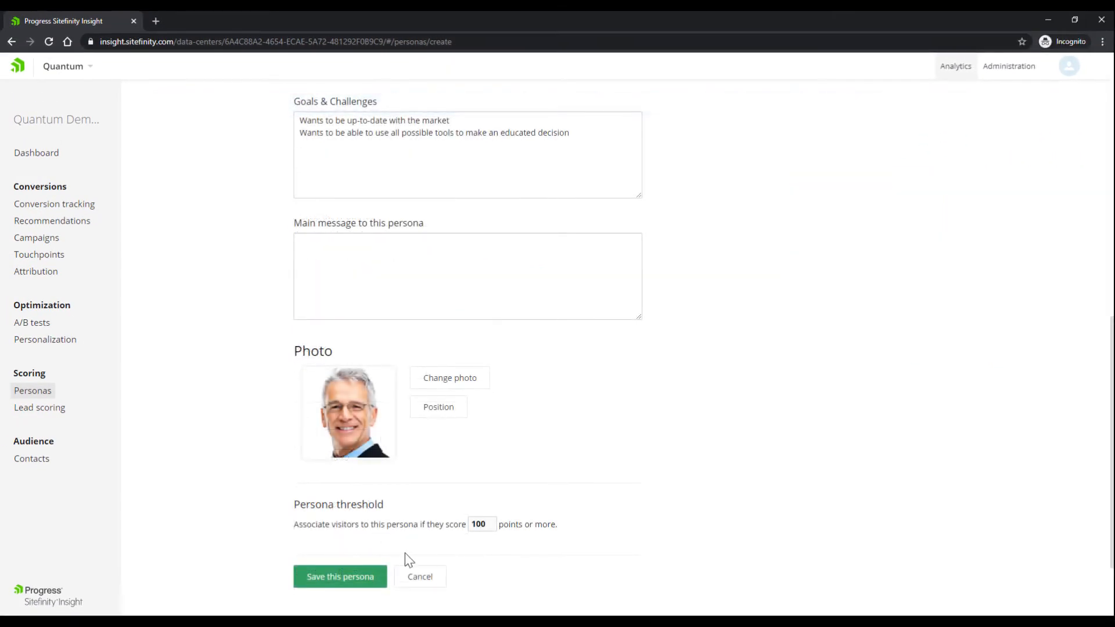
click(340, 576)
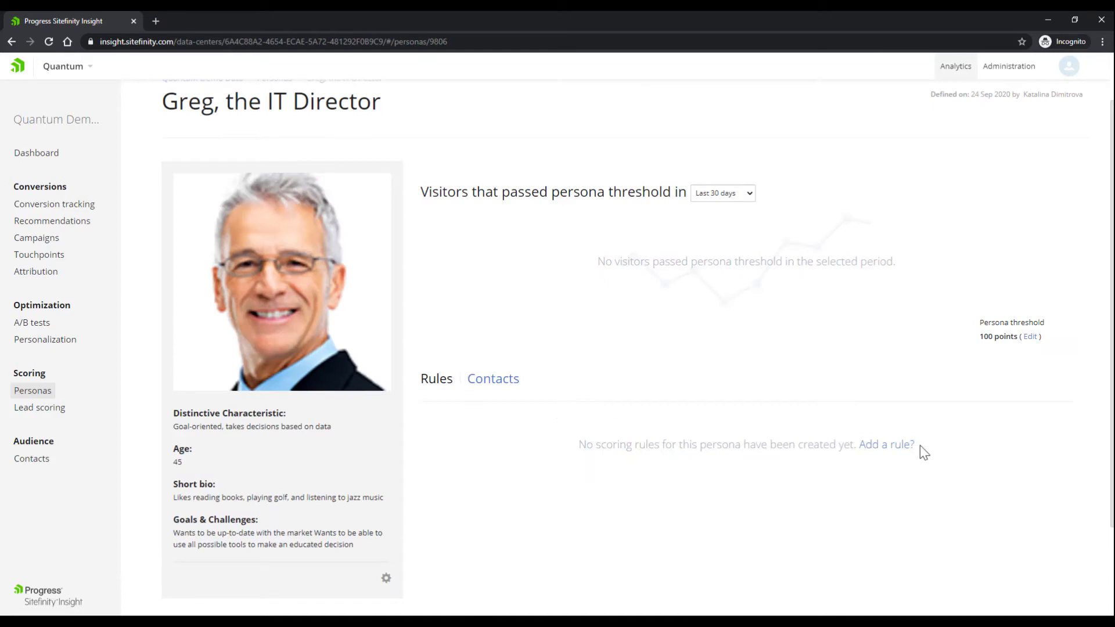
Draft a 30-point blog-visit rule for the IT Director, then go to Lead scoring.
click(886, 444)
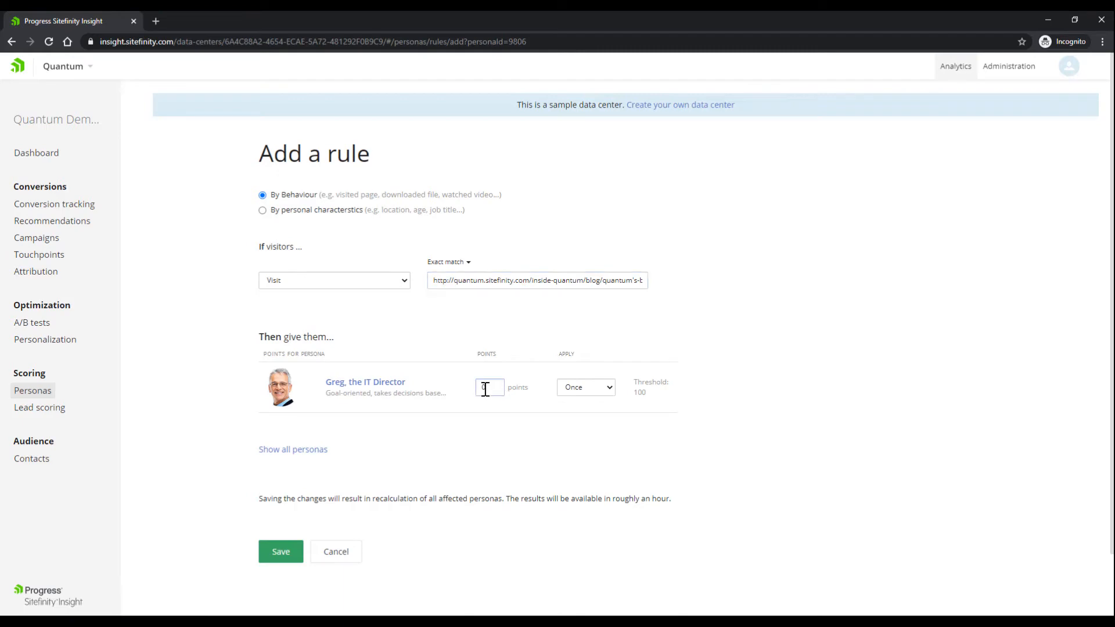
text(30)
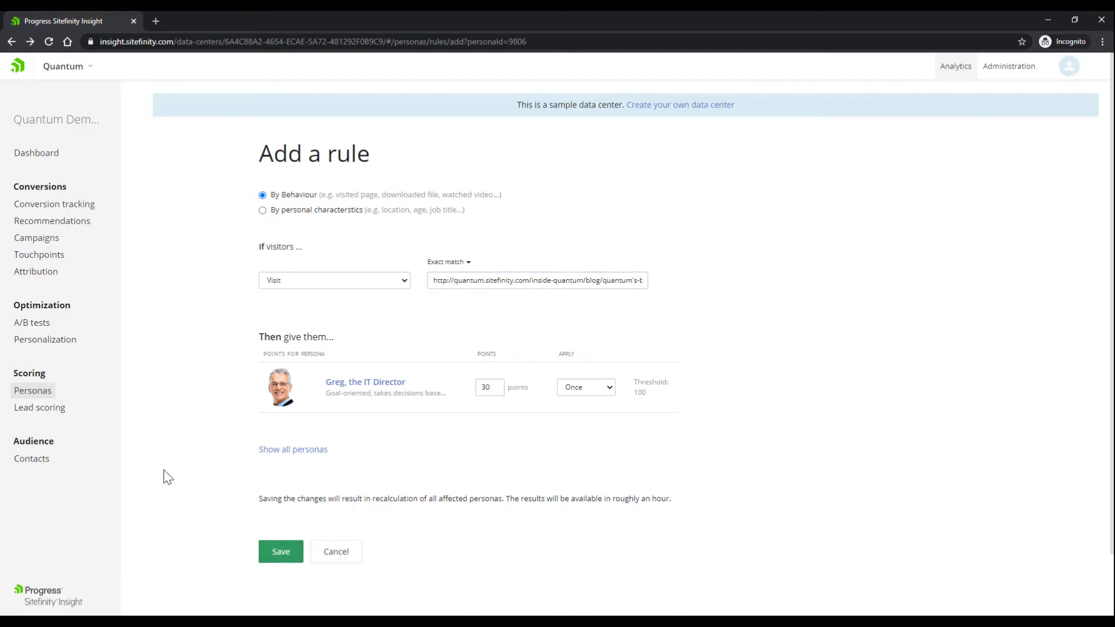
click(40, 407)
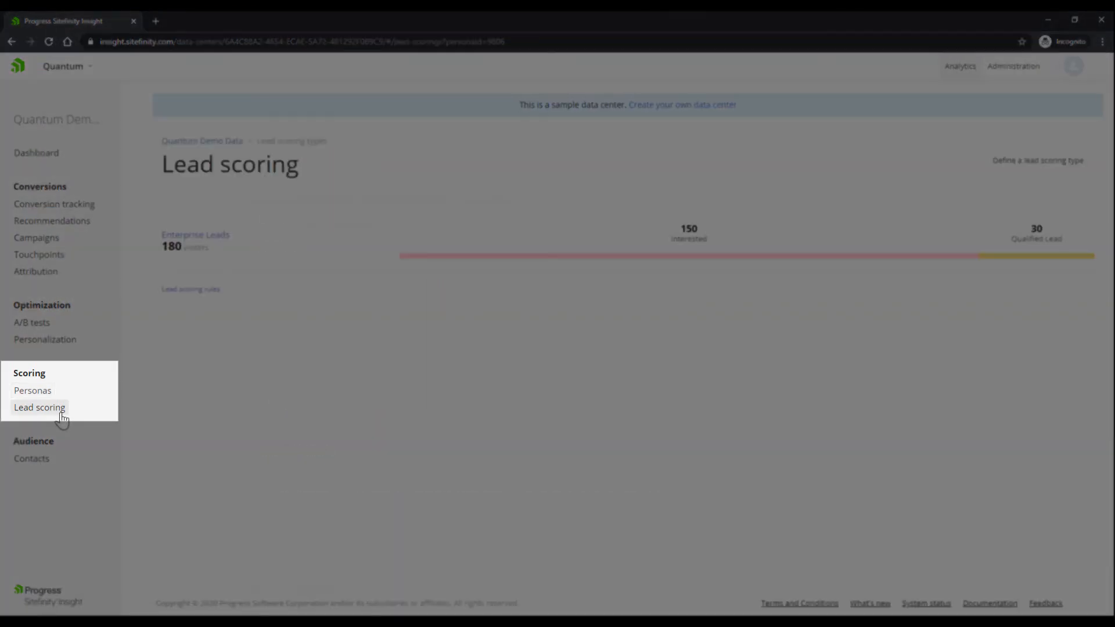
Look through the Enterprise Leads scoring details and return to the lead scoring types list.
click(39, 407)
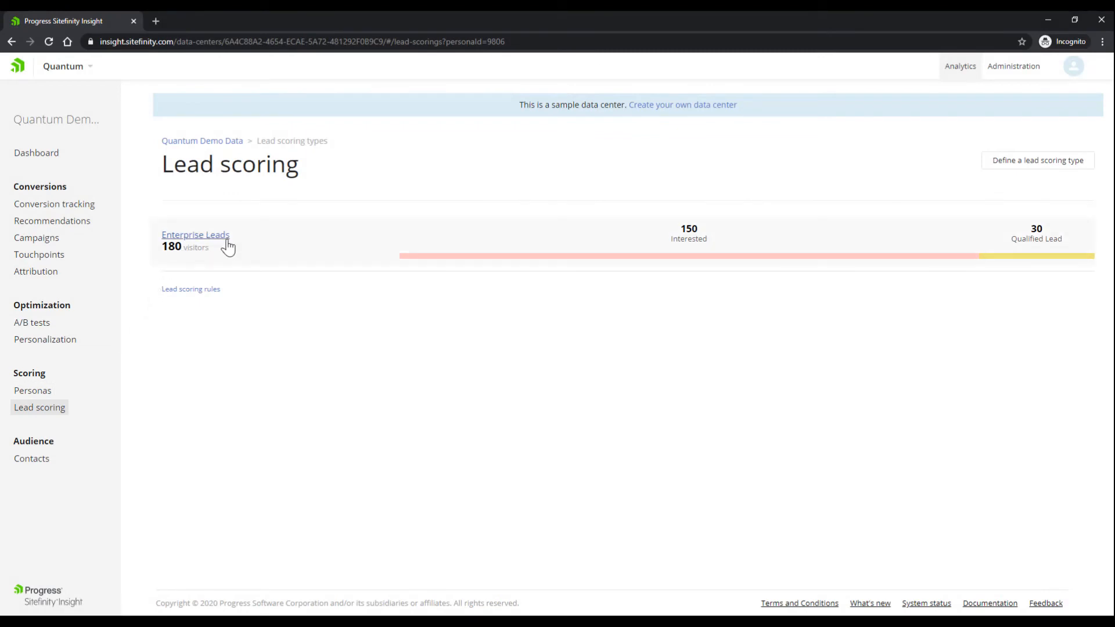
click(196, 234)
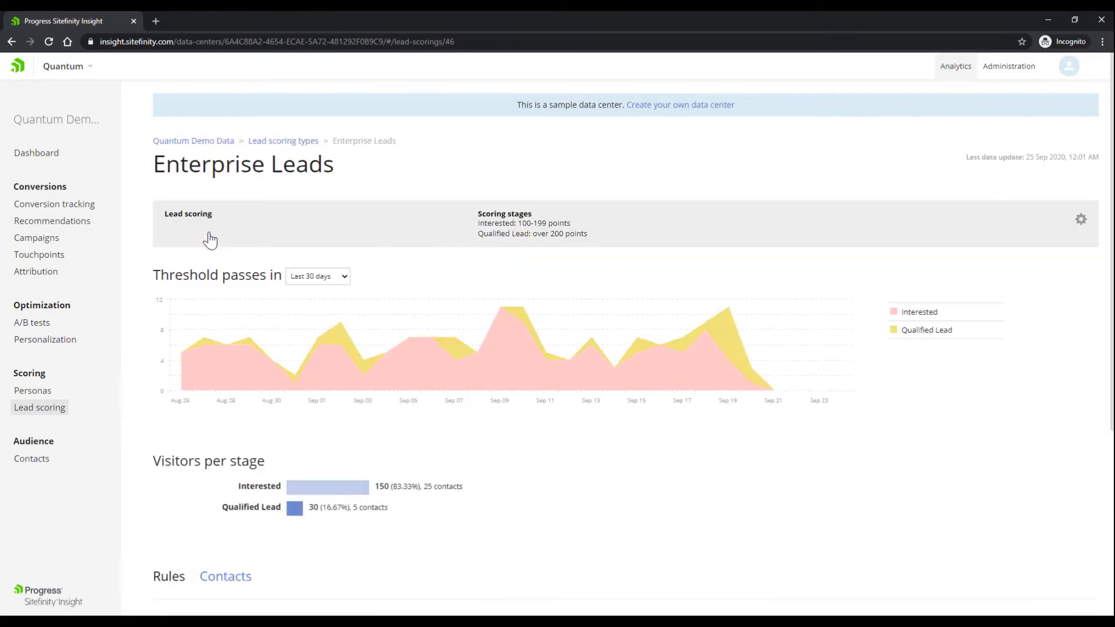
mouse_move(505, 318)
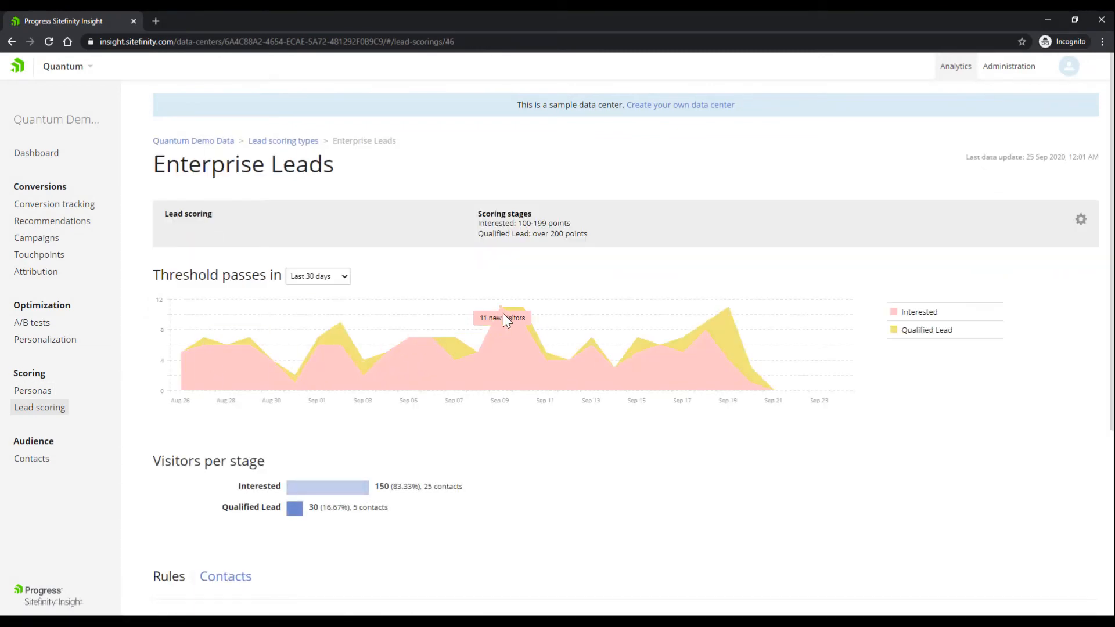
scroll(down, 3)
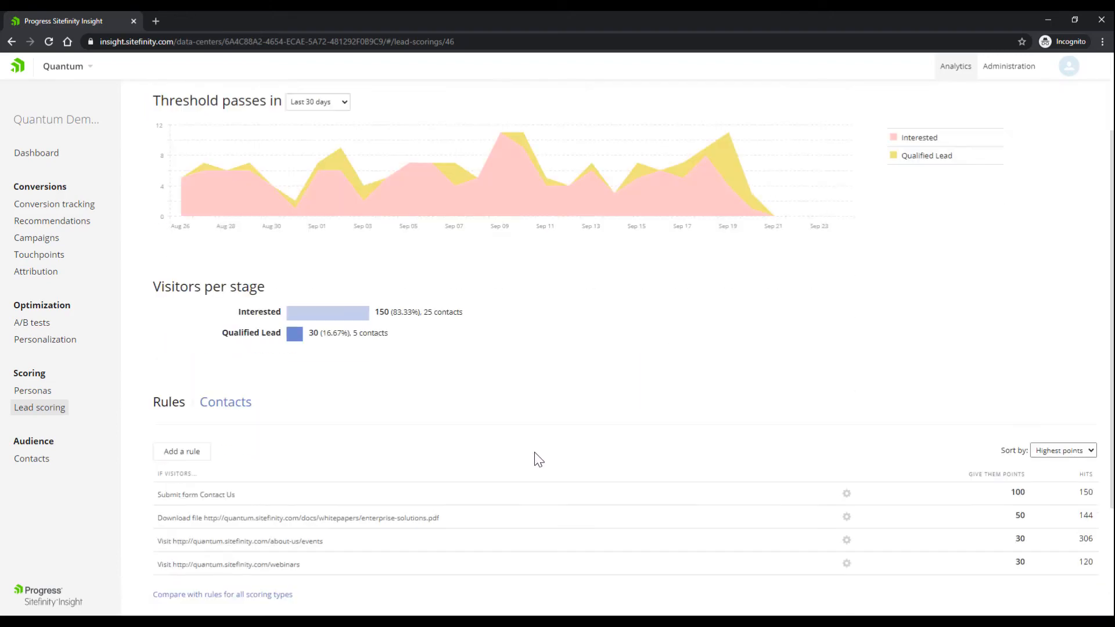
scroll(down, 3)
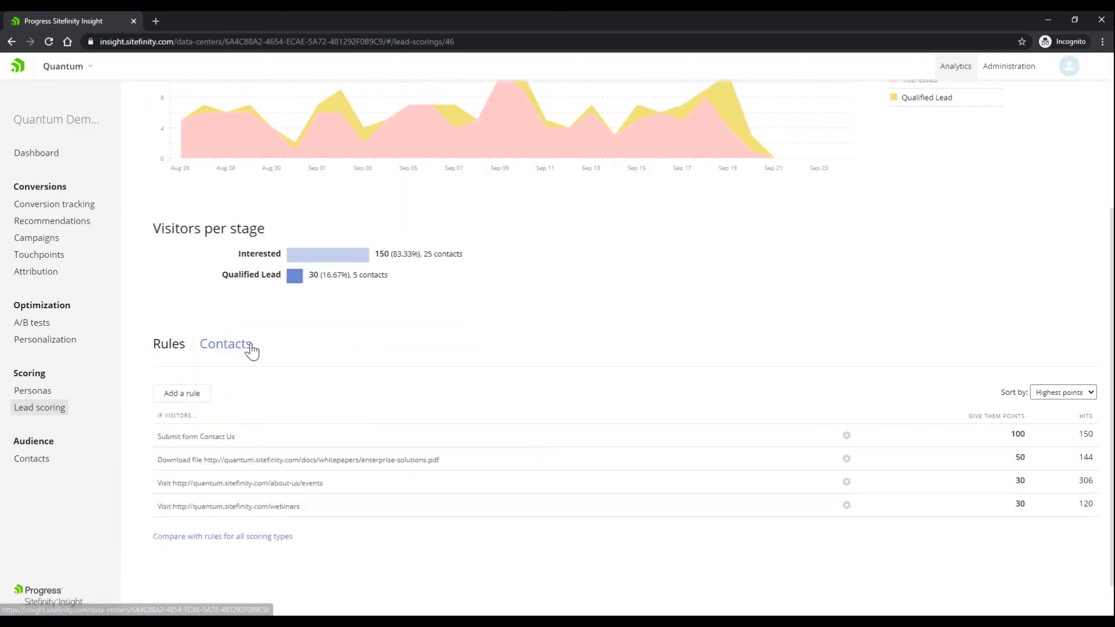
click(226, 344)
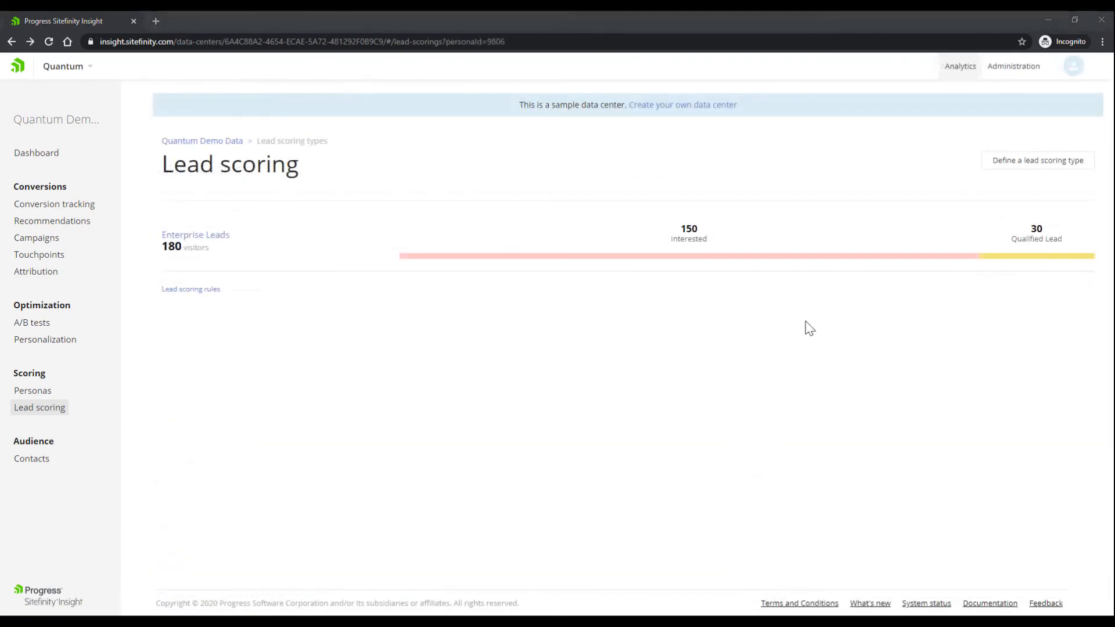
Scroll through the new lead scoring type form and cancel it unsaved.
click(1037, 160)
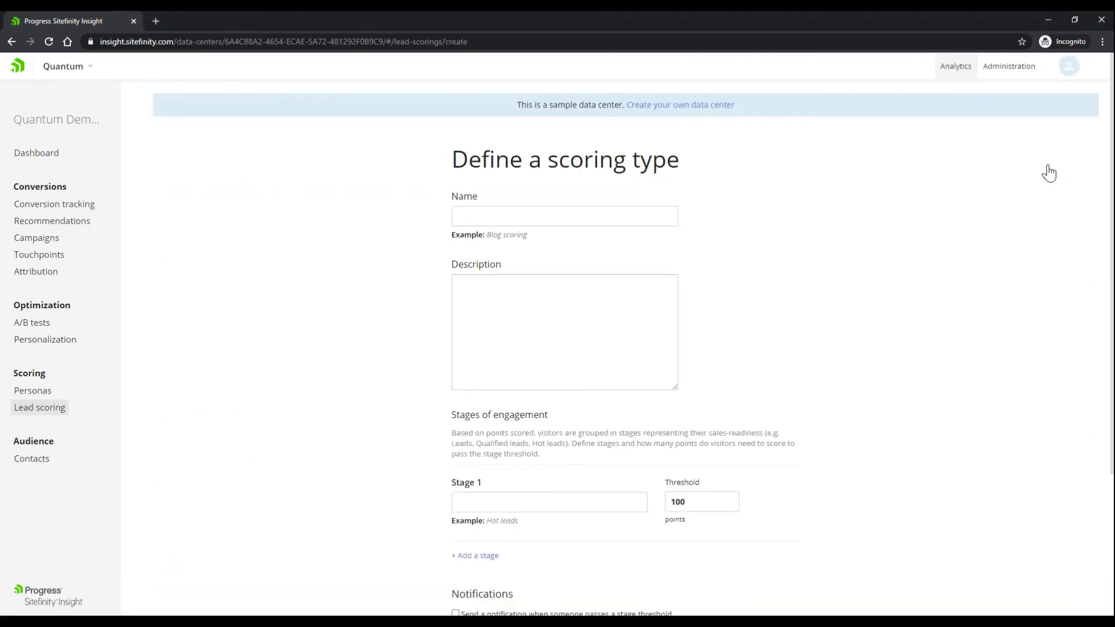
scroll(down, 3)
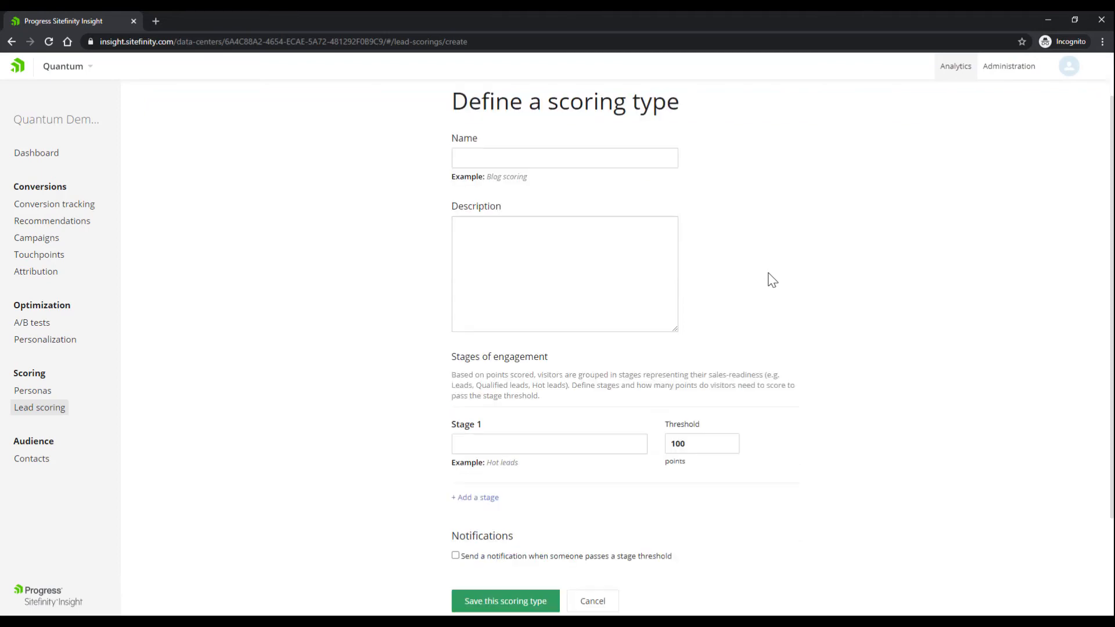
scroll(down, 3)
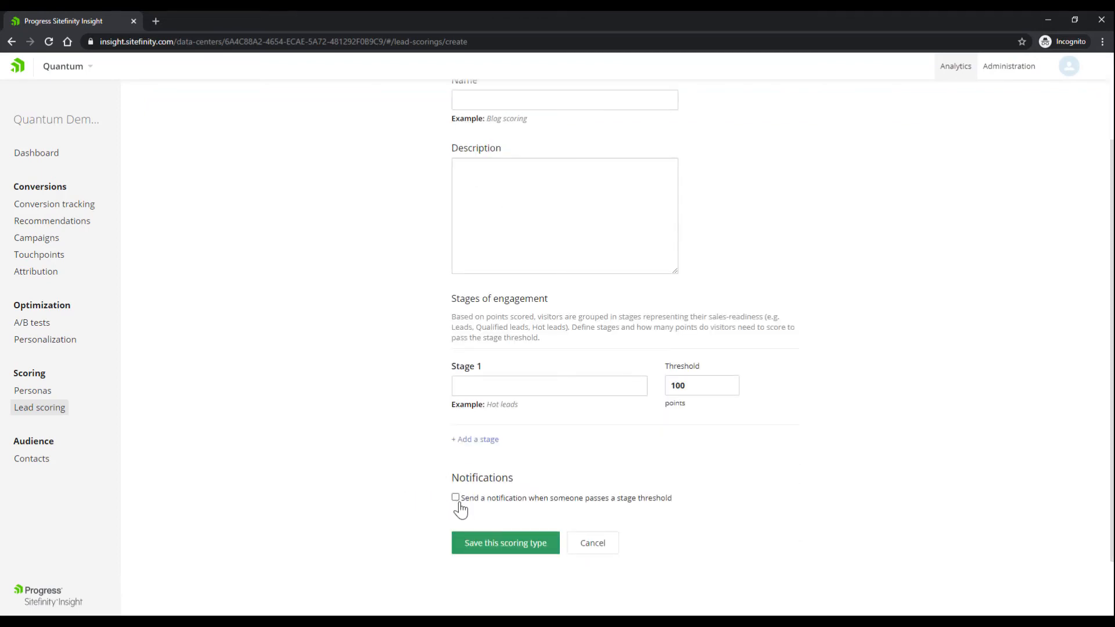
click(456, 498)
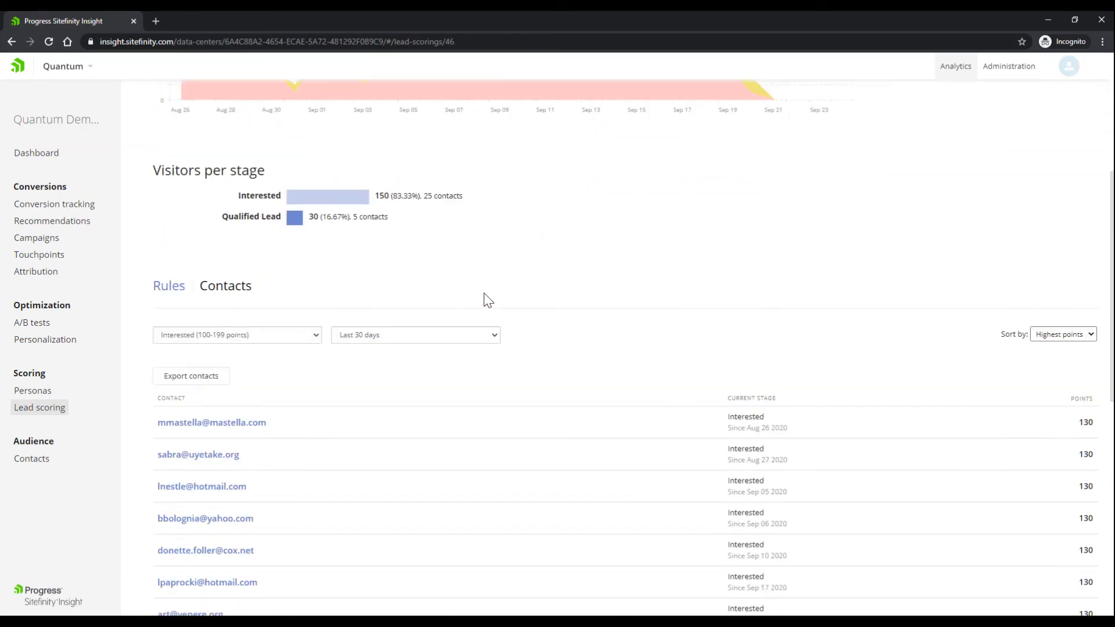
Bring up the Contacts page listing 301 contacts with persona matches and points.
click(539, 196)
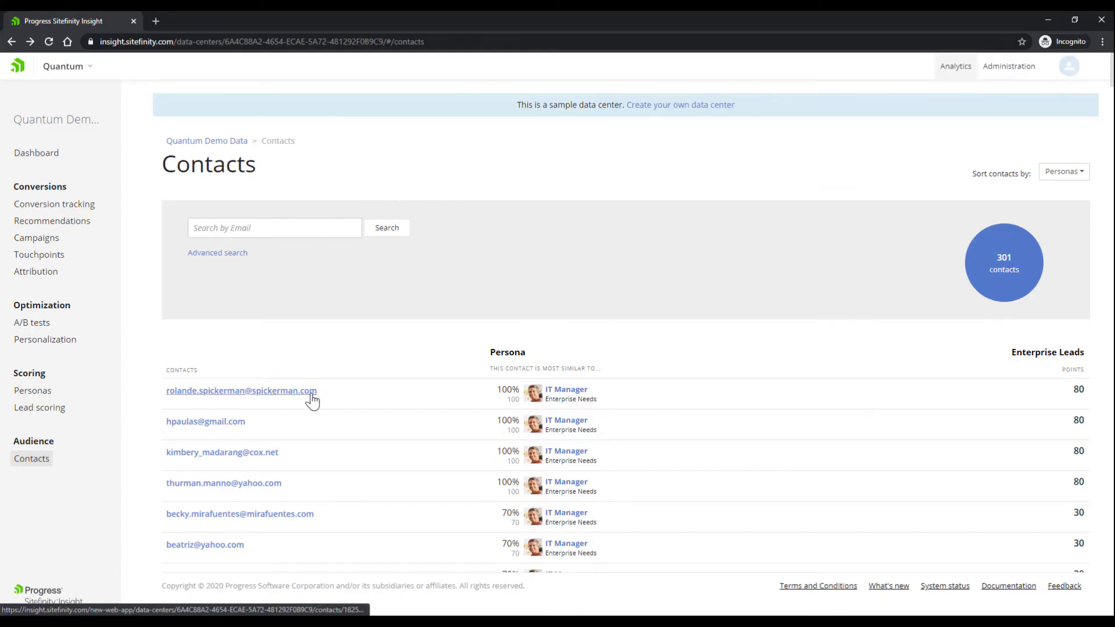
Review the first contact's details and journey, then return to the contacts list.
click(241, 391)
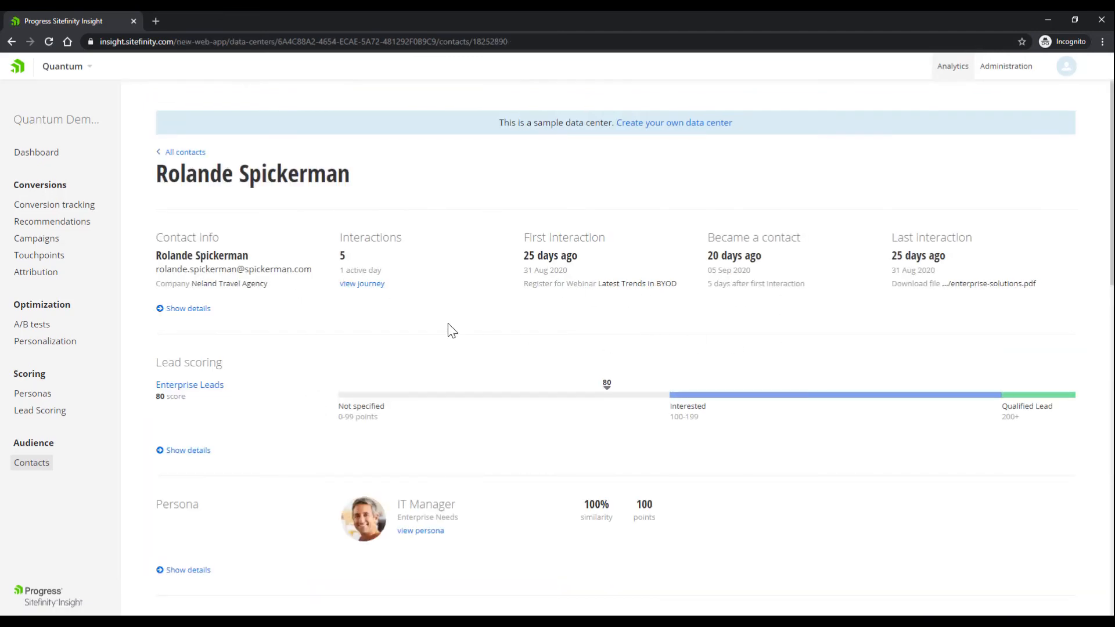
click(188, 308)
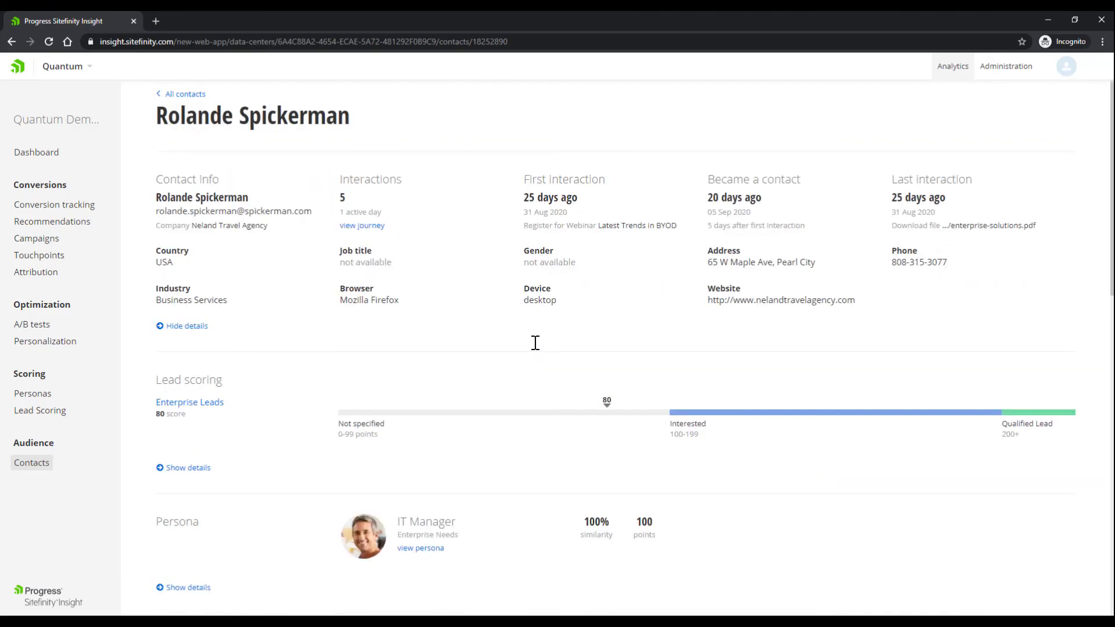
scroll(down, 3)
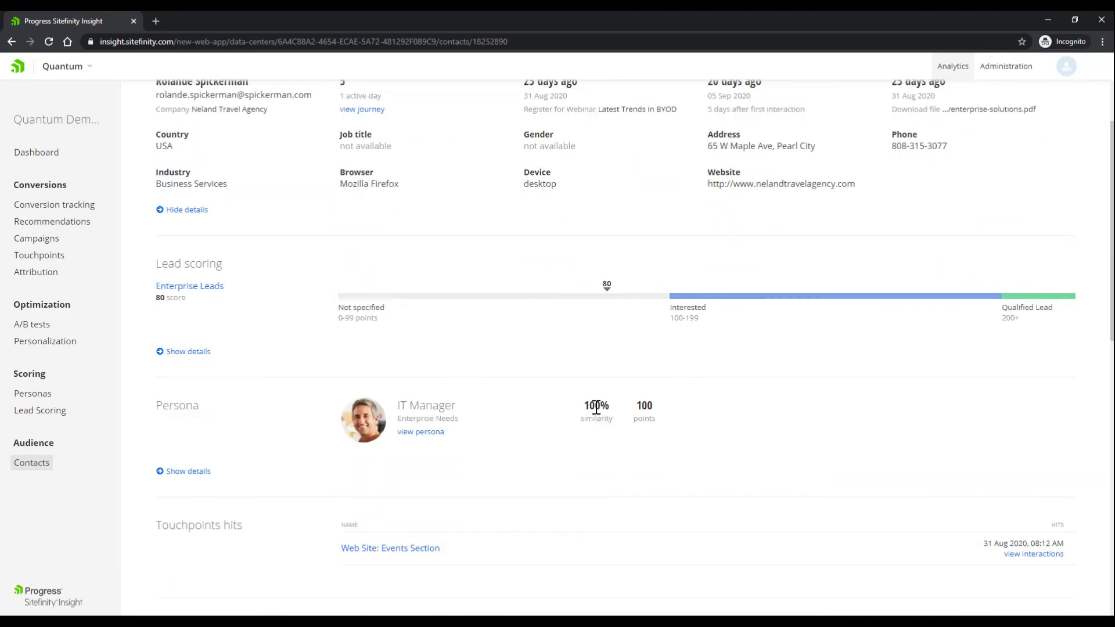
scroll(down, 3)
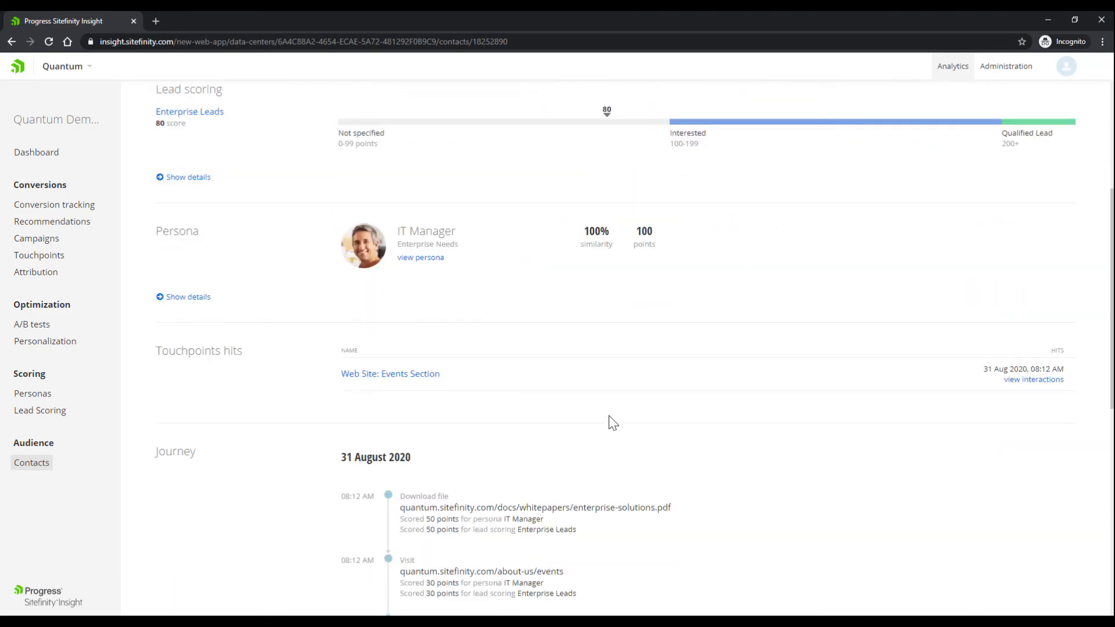
scroll(down, 3)
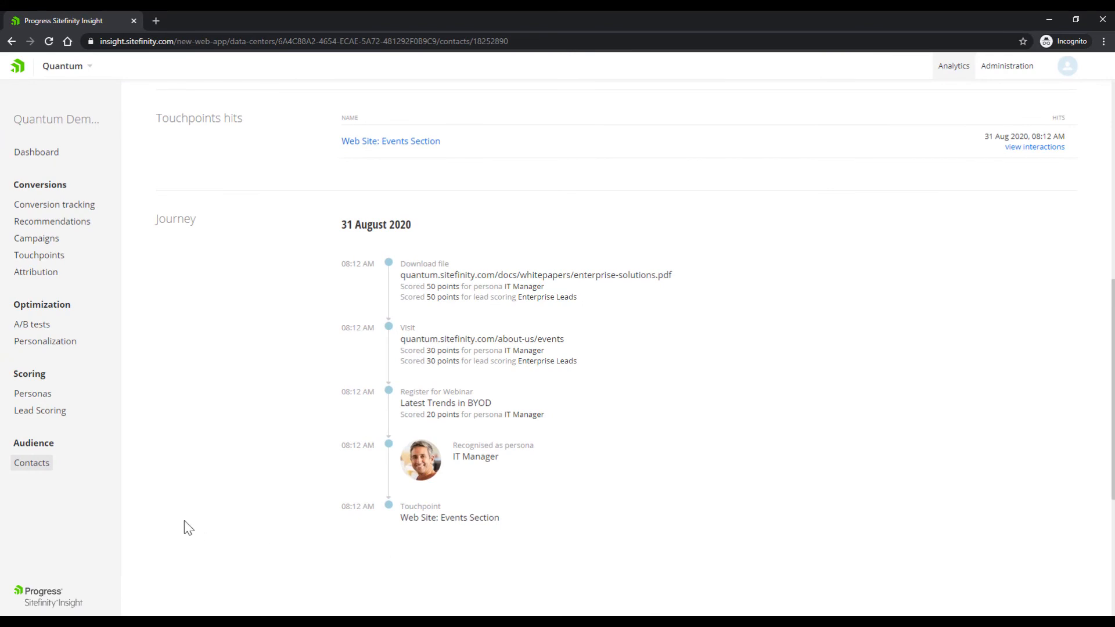
click(32, 462)
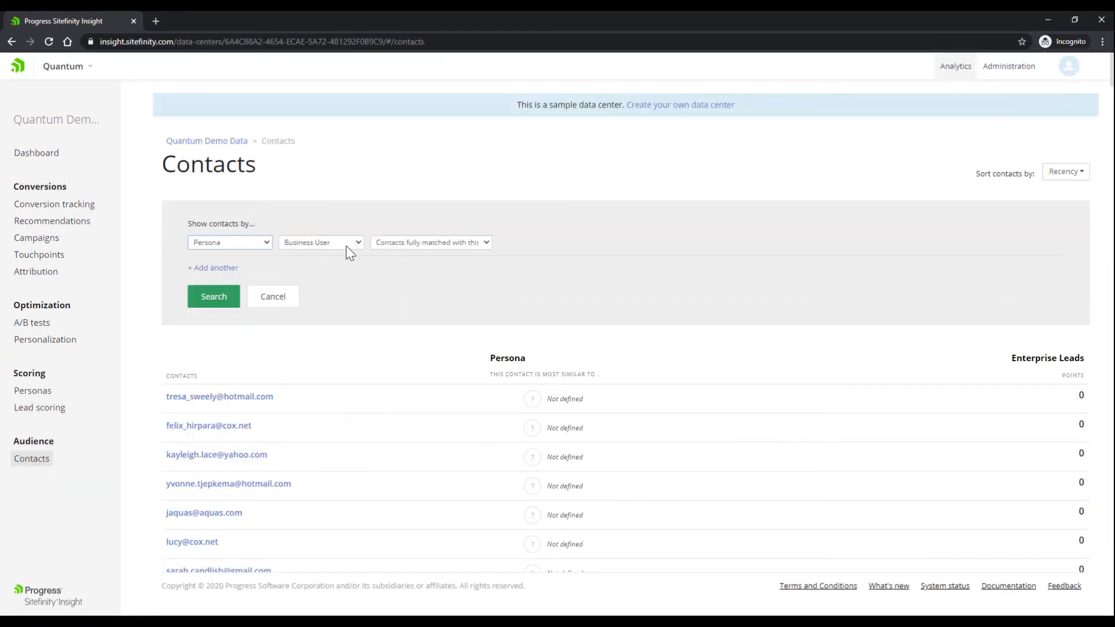
Search for USA contacts with 10–100 IT Manager points, then open the documentation.
click(431, 242)
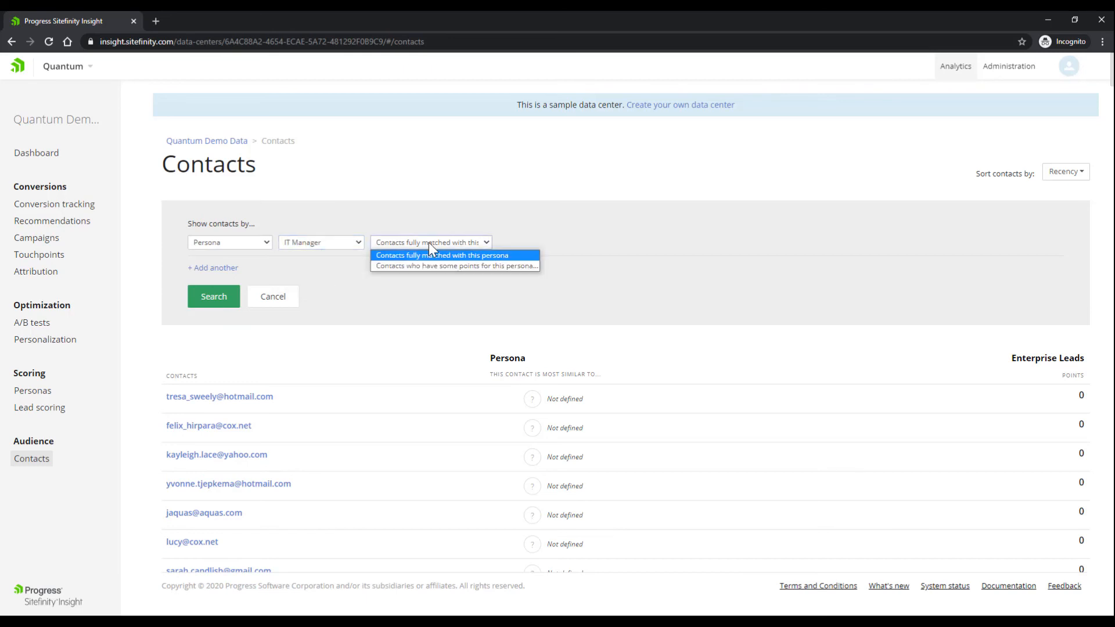
click(461, 265)
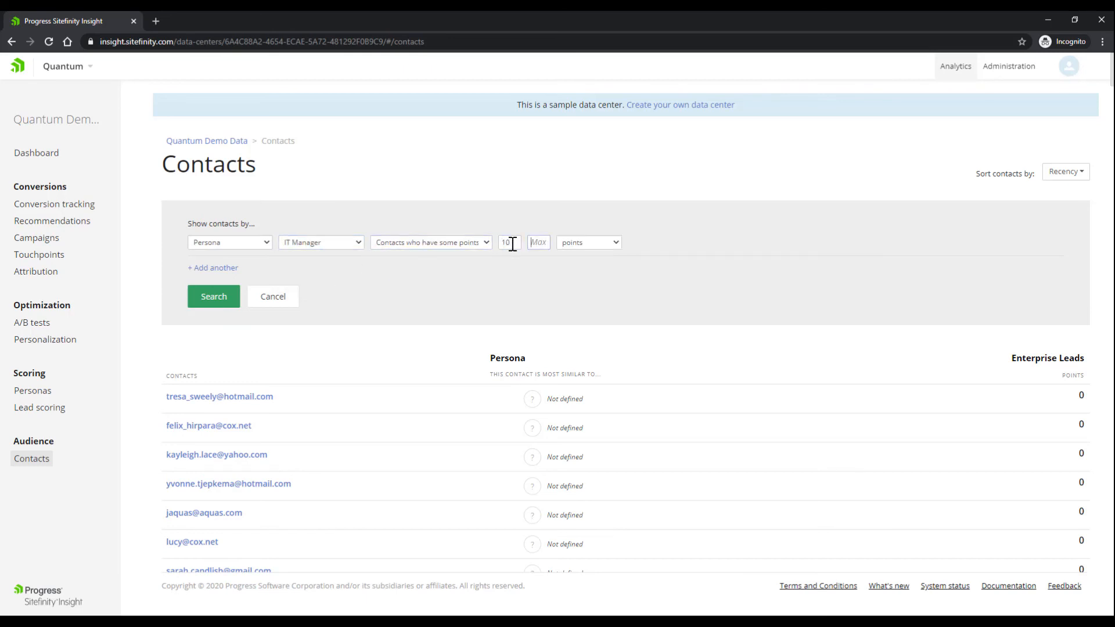
click(213, 267)
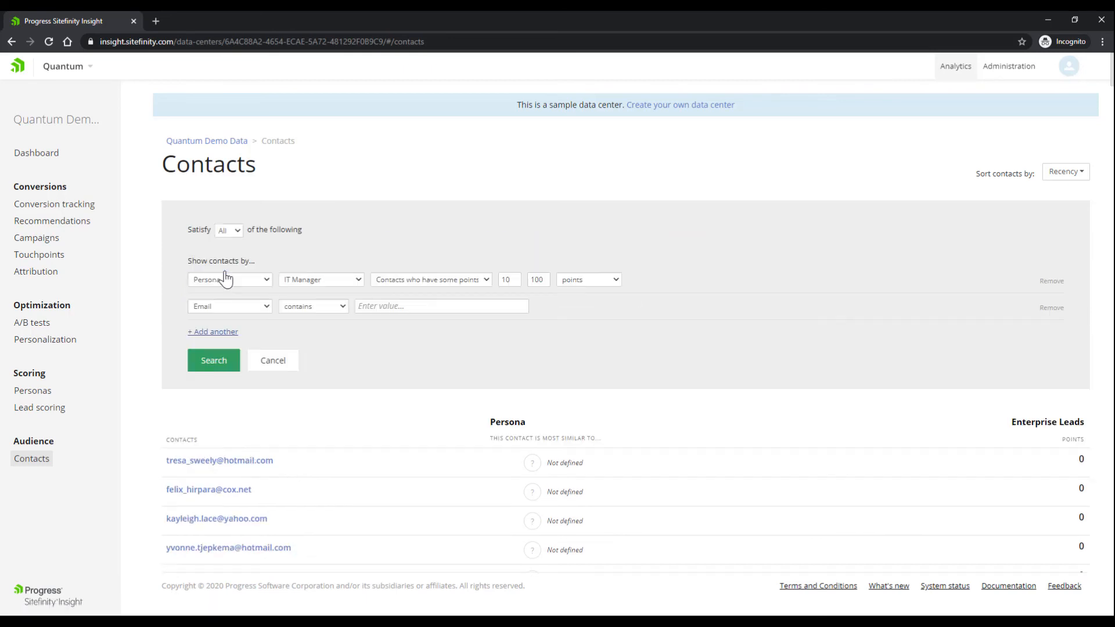
click(229, 306)
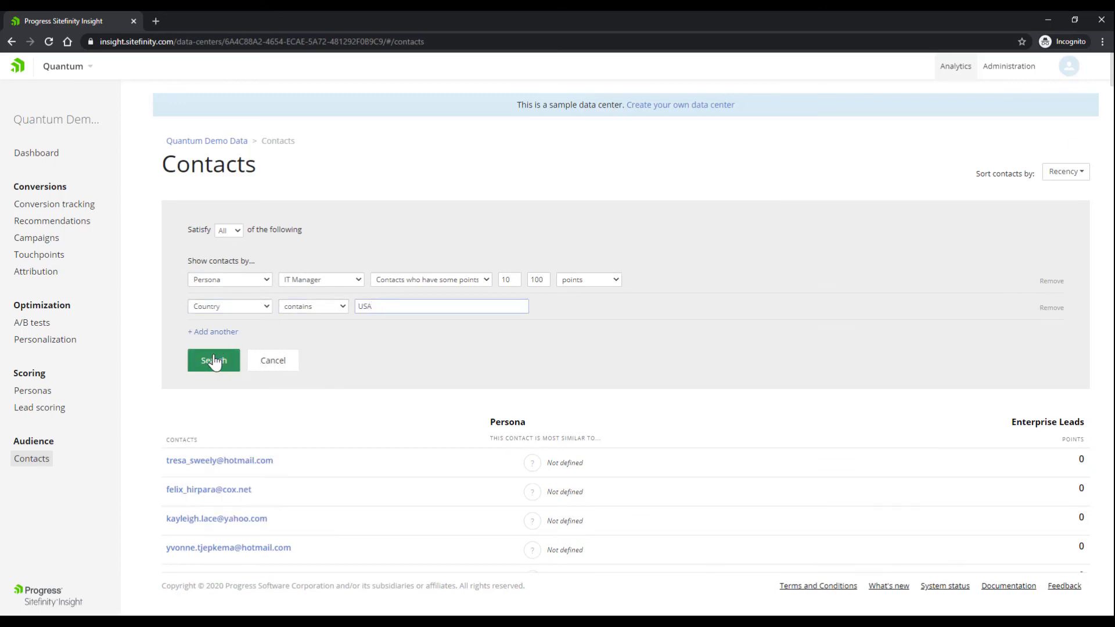
click(213, 361)
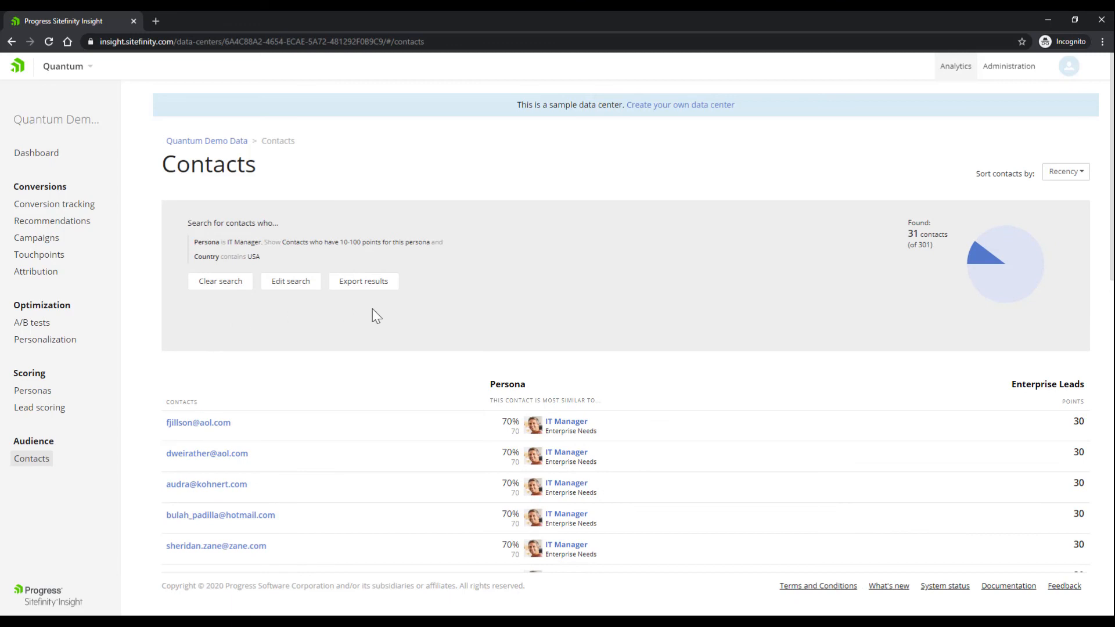
click(364, 282)
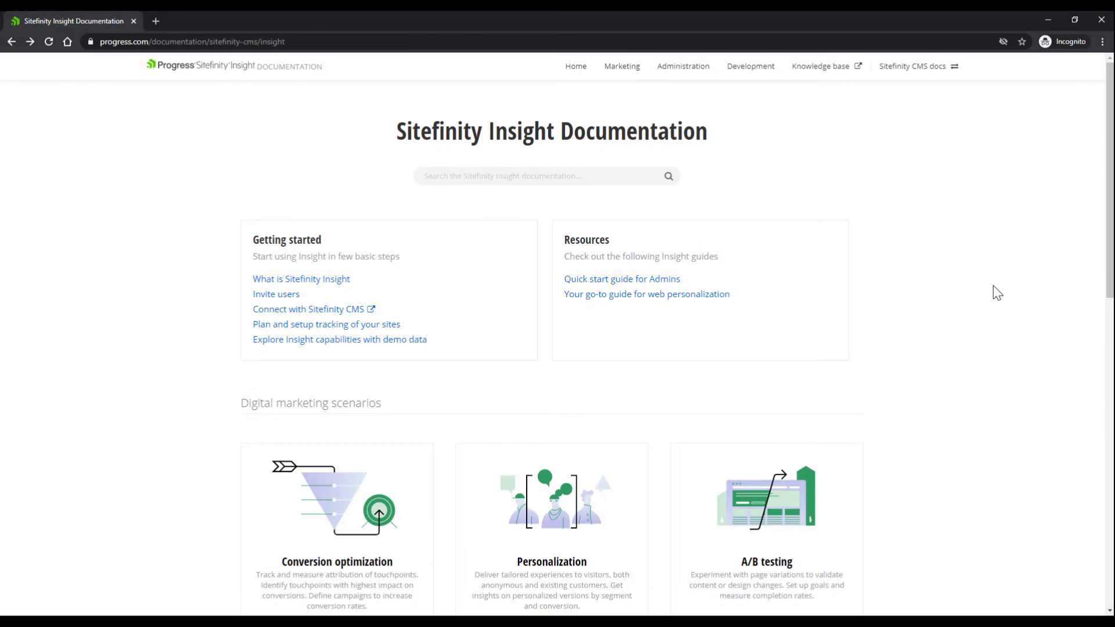
scroll(down, 3)
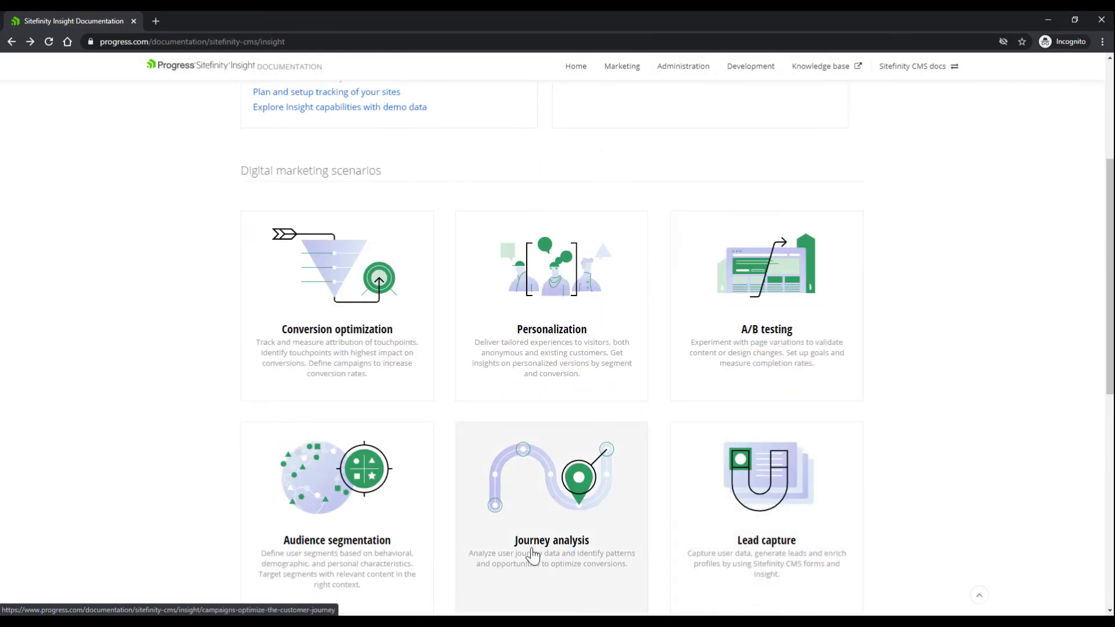
scroll(down, 3)
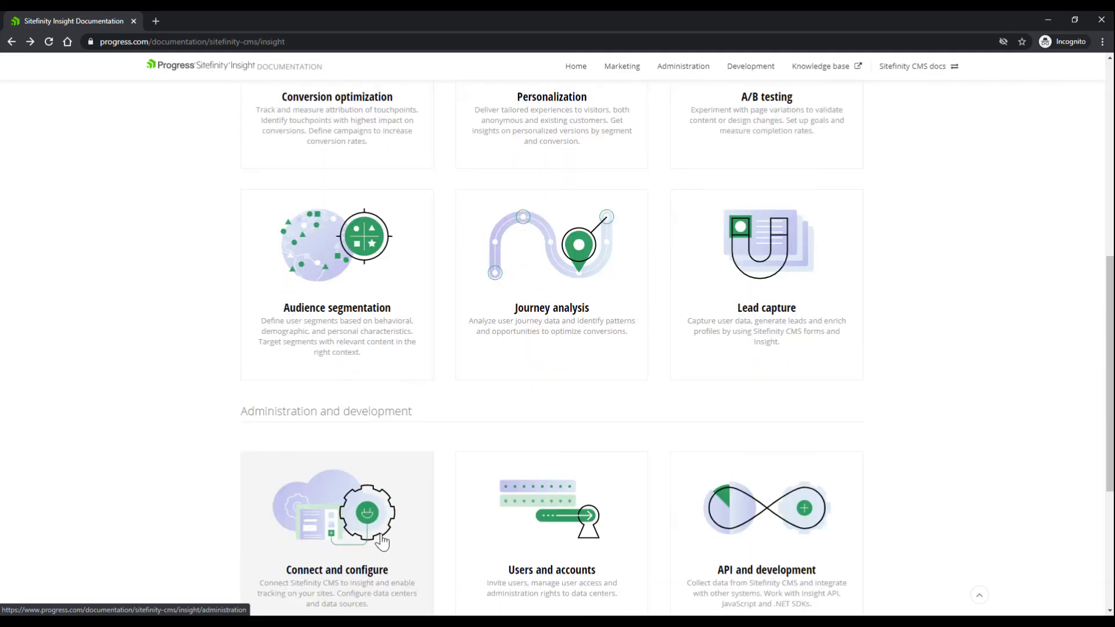
scroll(down, 3)
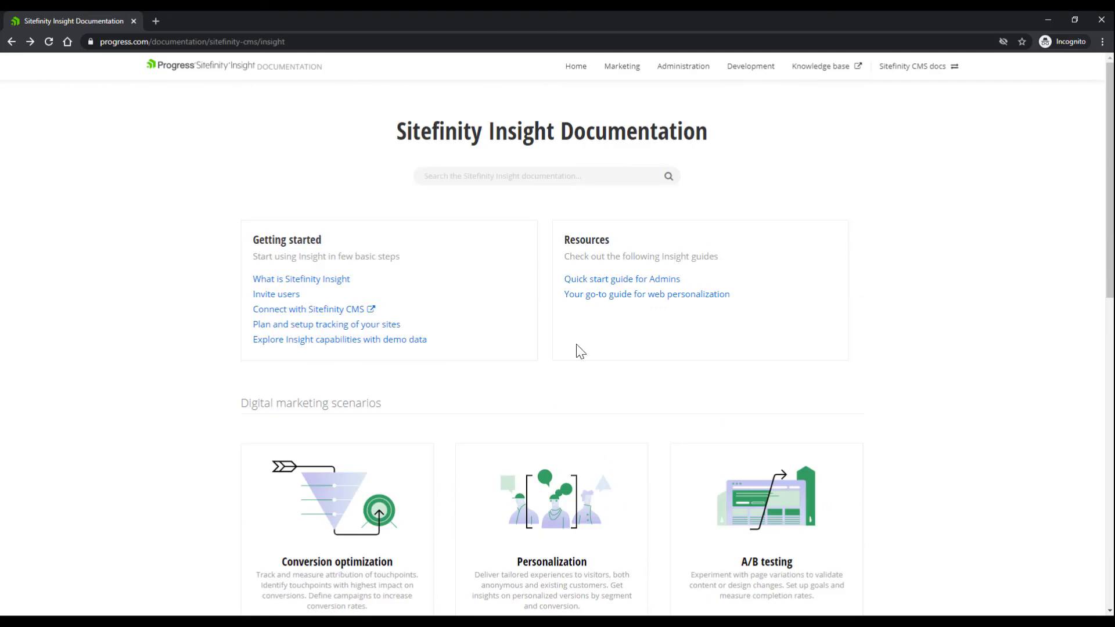
mouse_move(583, 313)
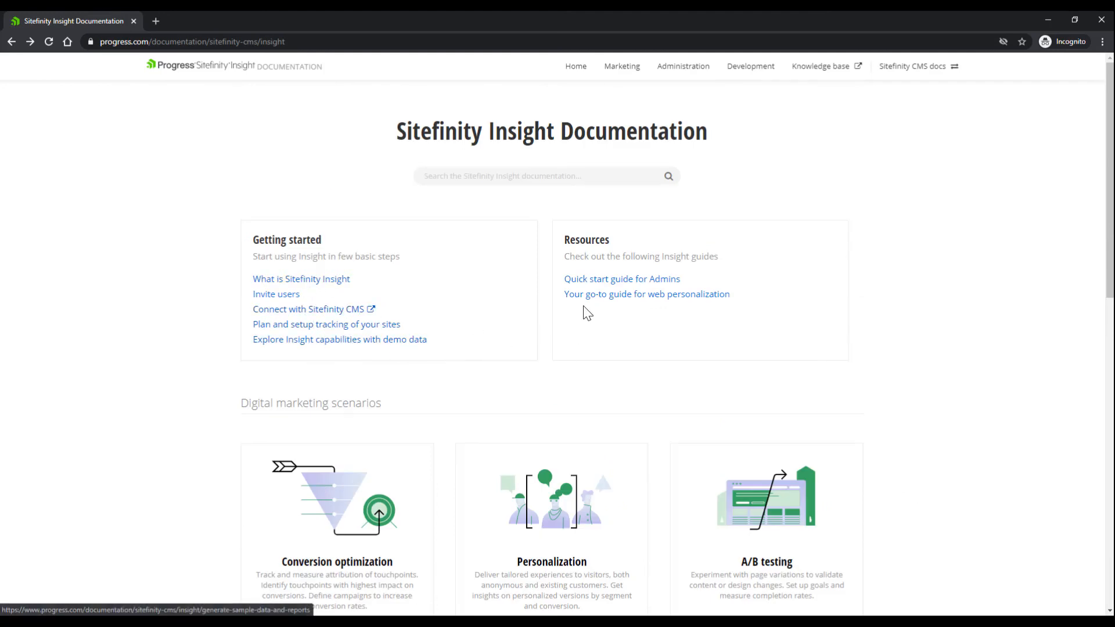